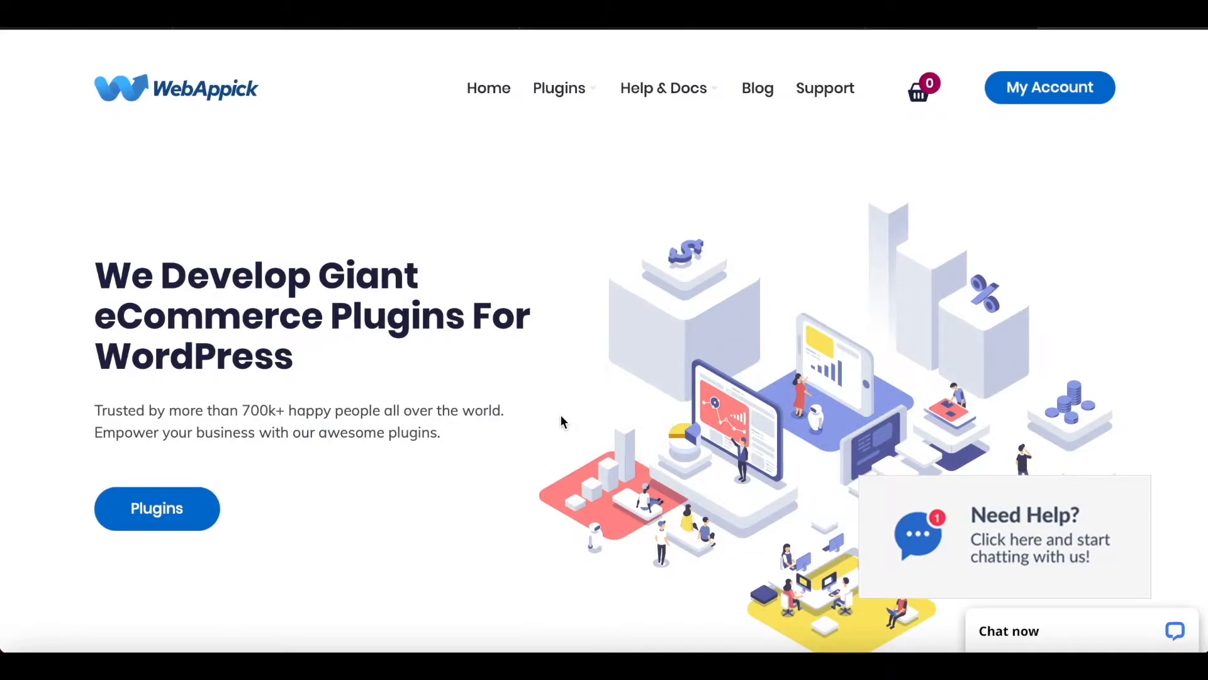
mouse_move(559, 258)
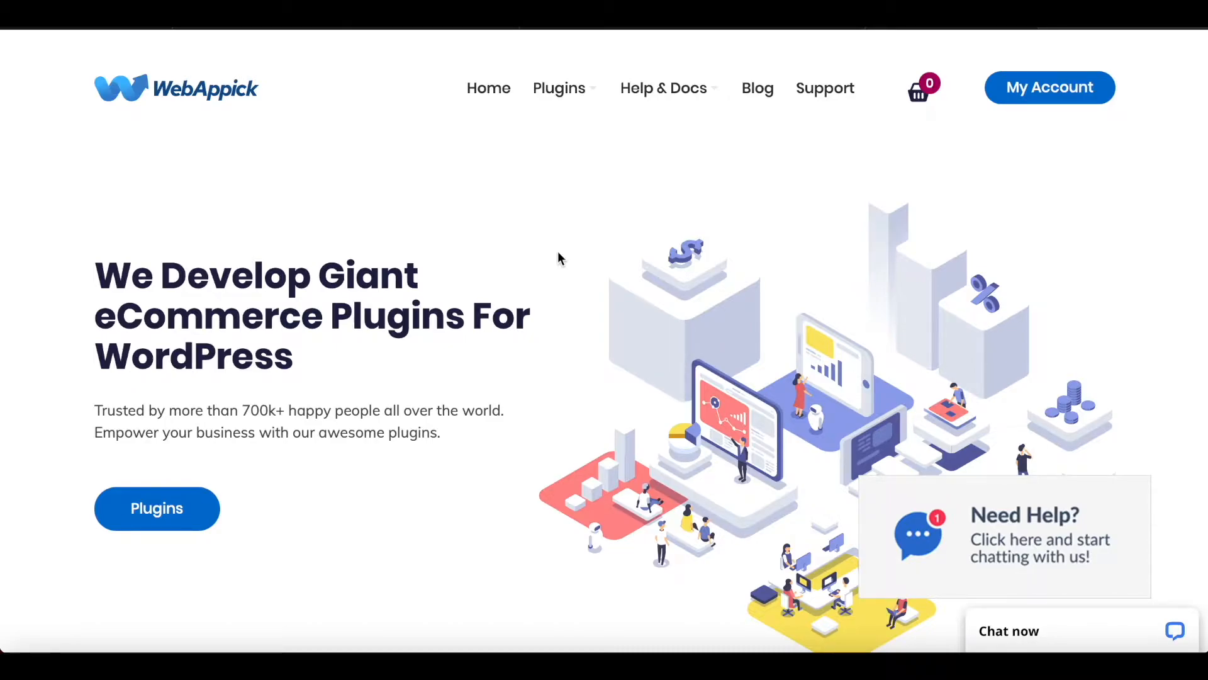
mouse_move(559, 88)
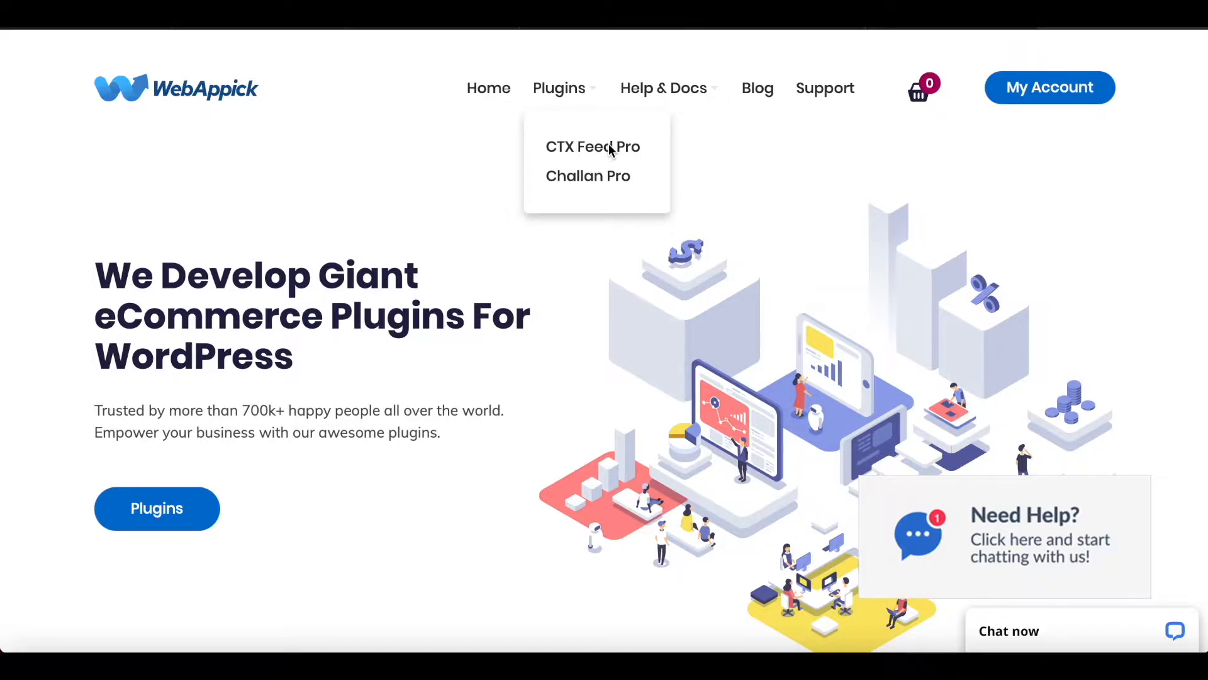
- Compare CTX Feed Pro lifetime and yearly pricing, keeping yearly Single Site at $119
left_click(592, 146)
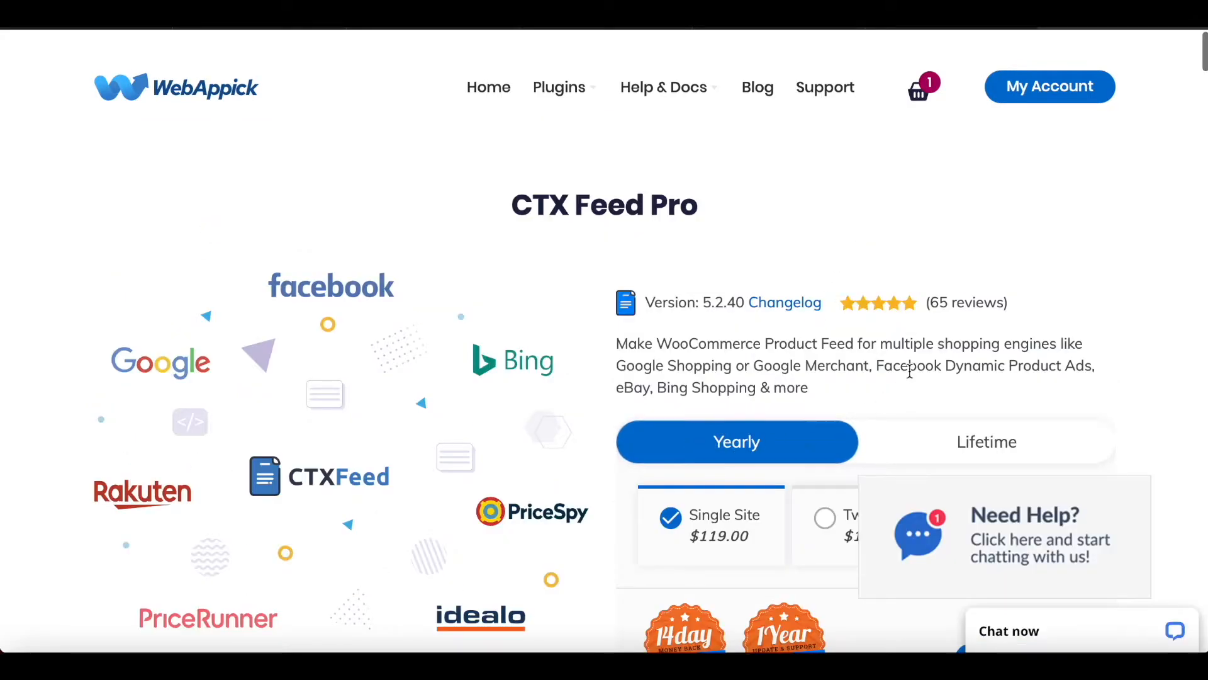
scroll("down", 3)
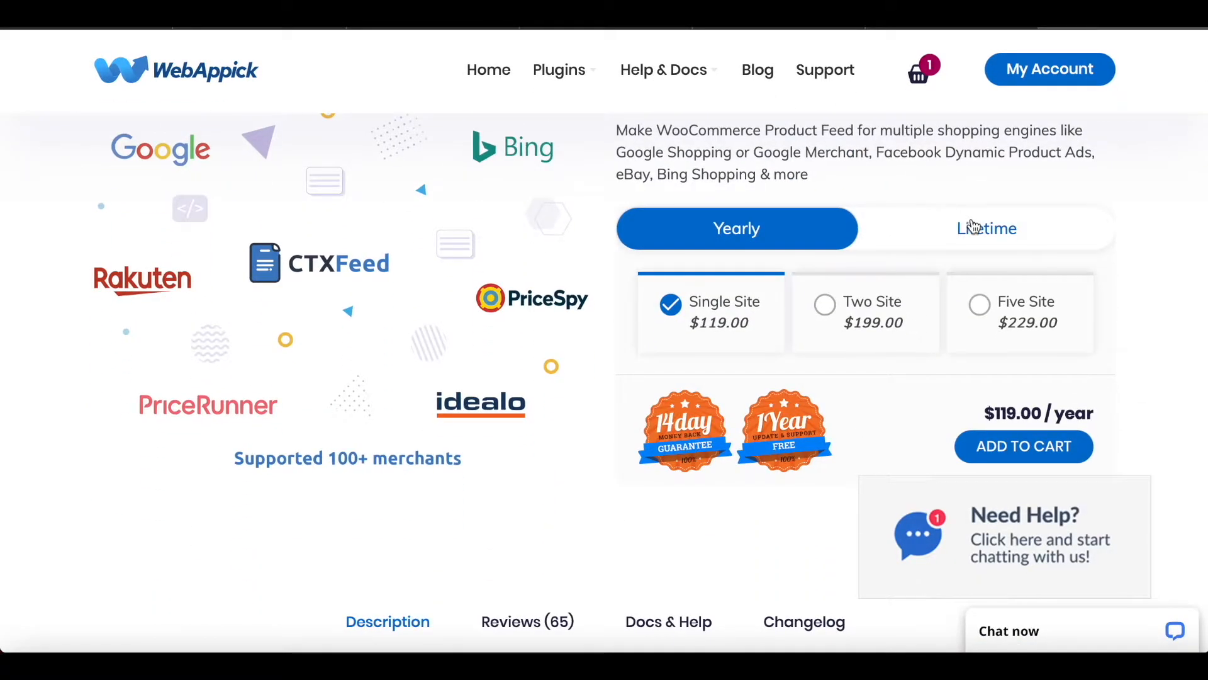
left_click(985, 228)
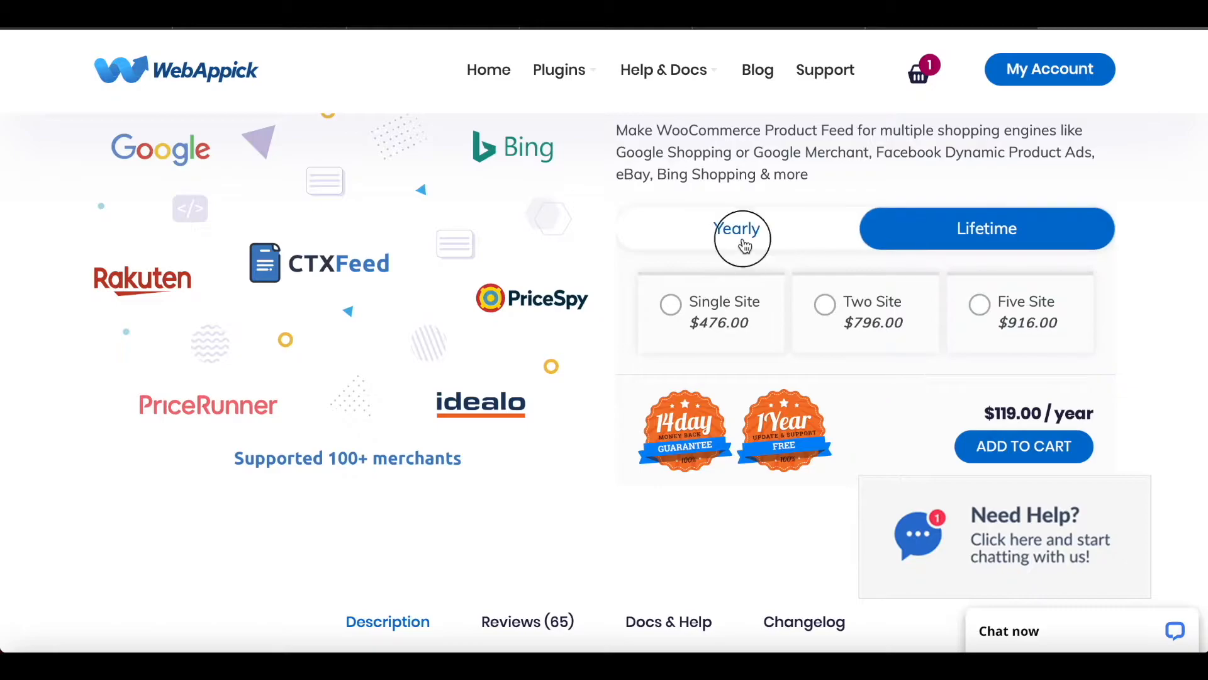
left_click(736, 228)
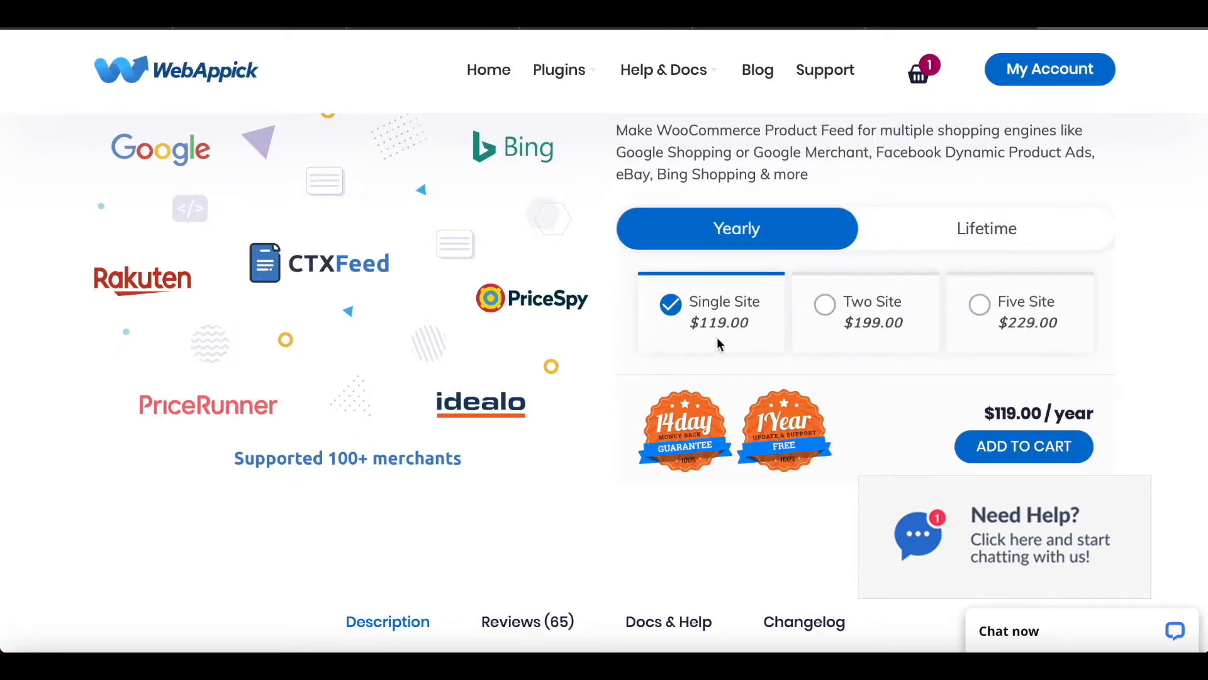
mouse_move(840, 320)
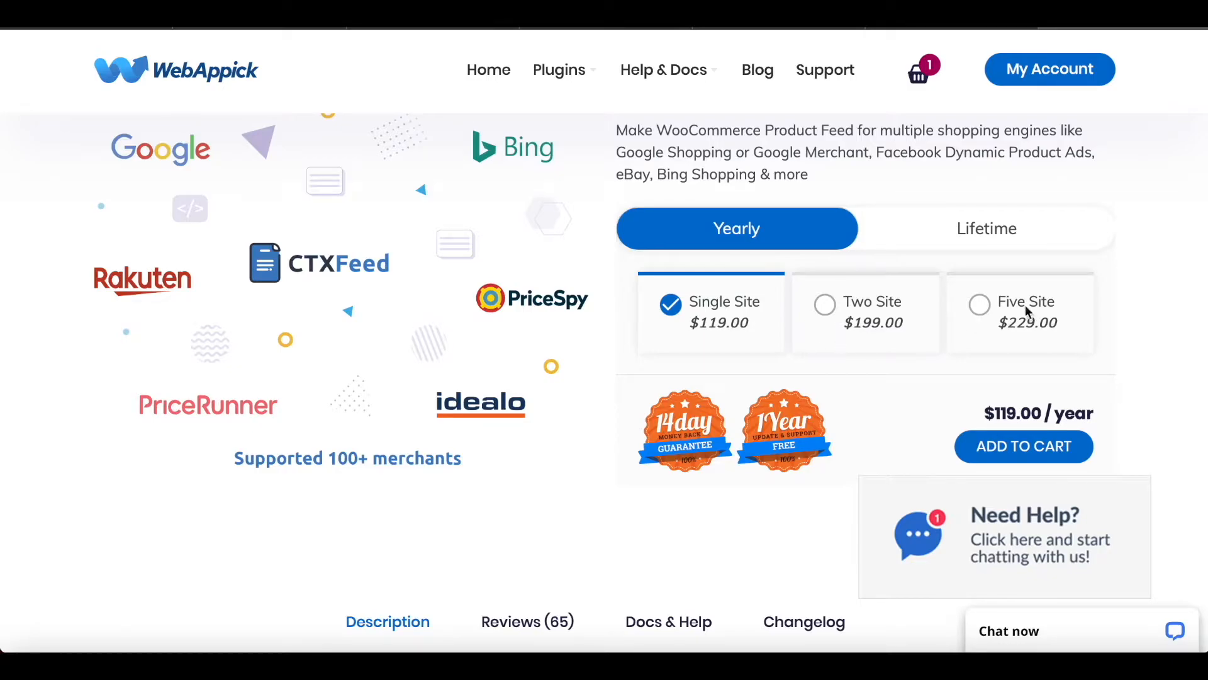
scroll("down", 3)
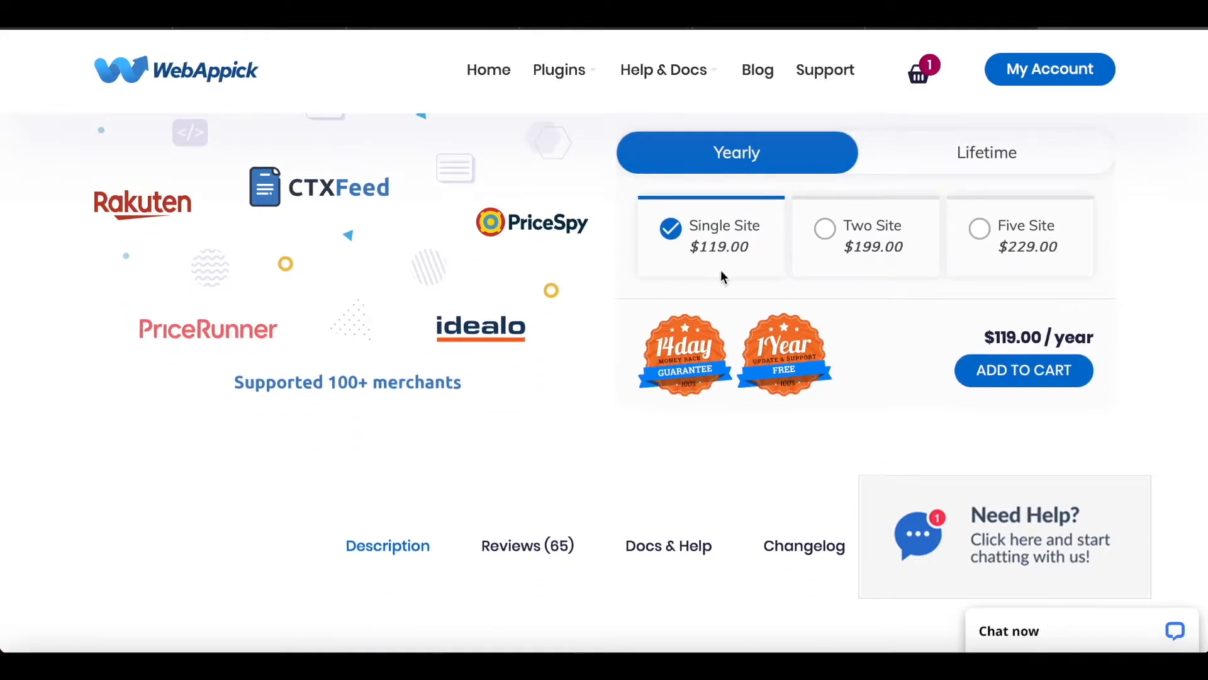
mouse_move(751, 316)
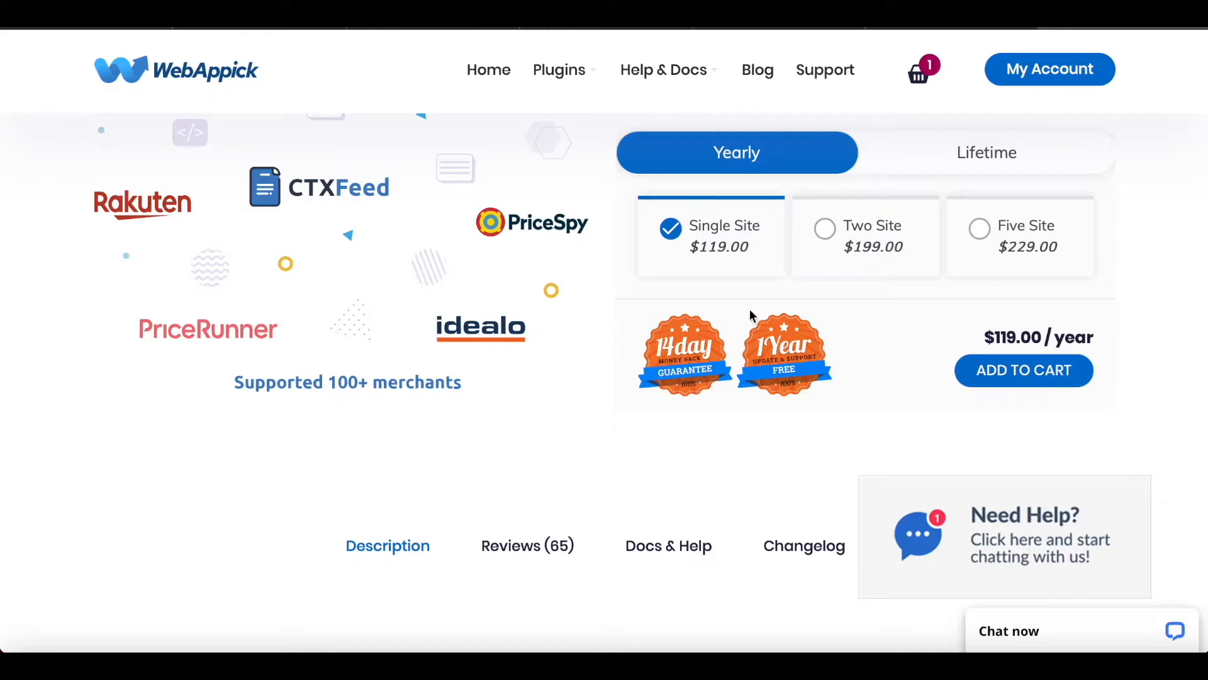
mouse_move(848, 395)
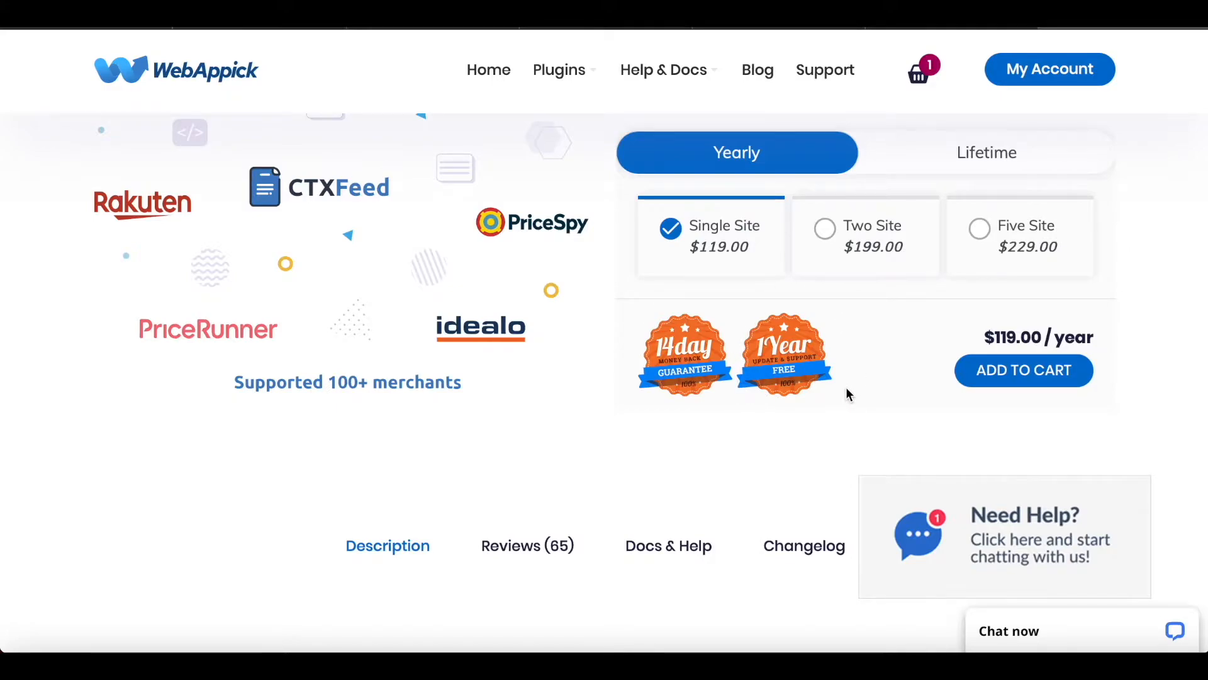
mouse_move(1021, 378)
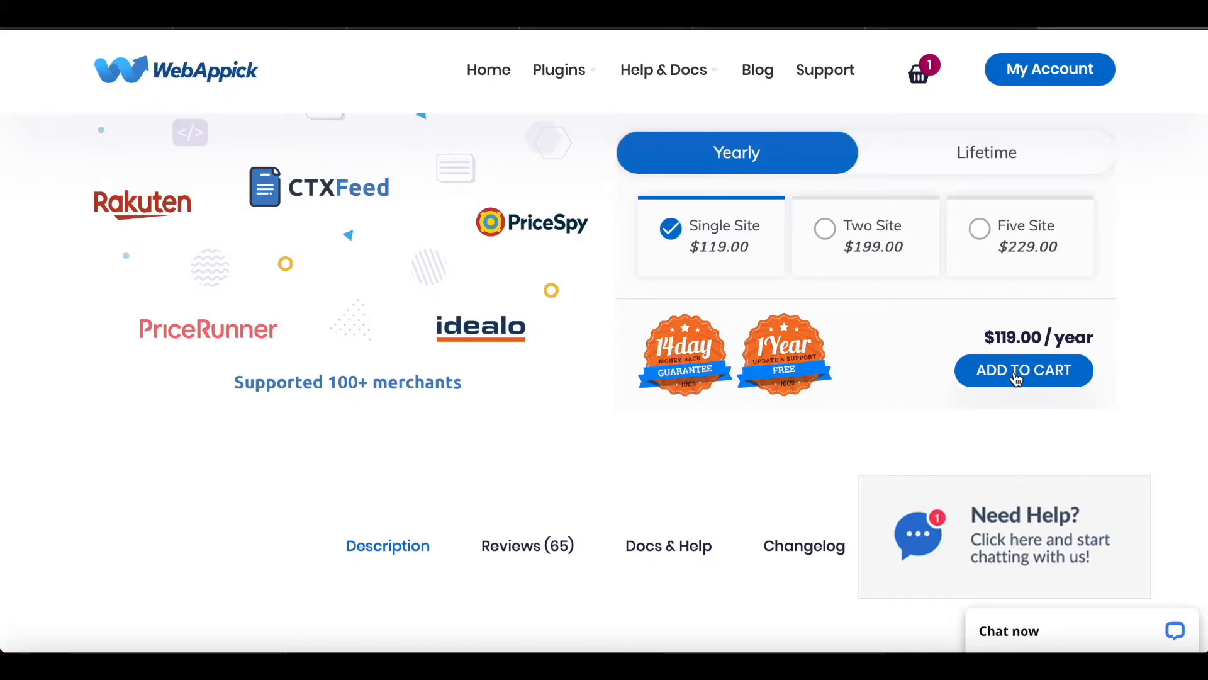
mouse_move(709, 379)
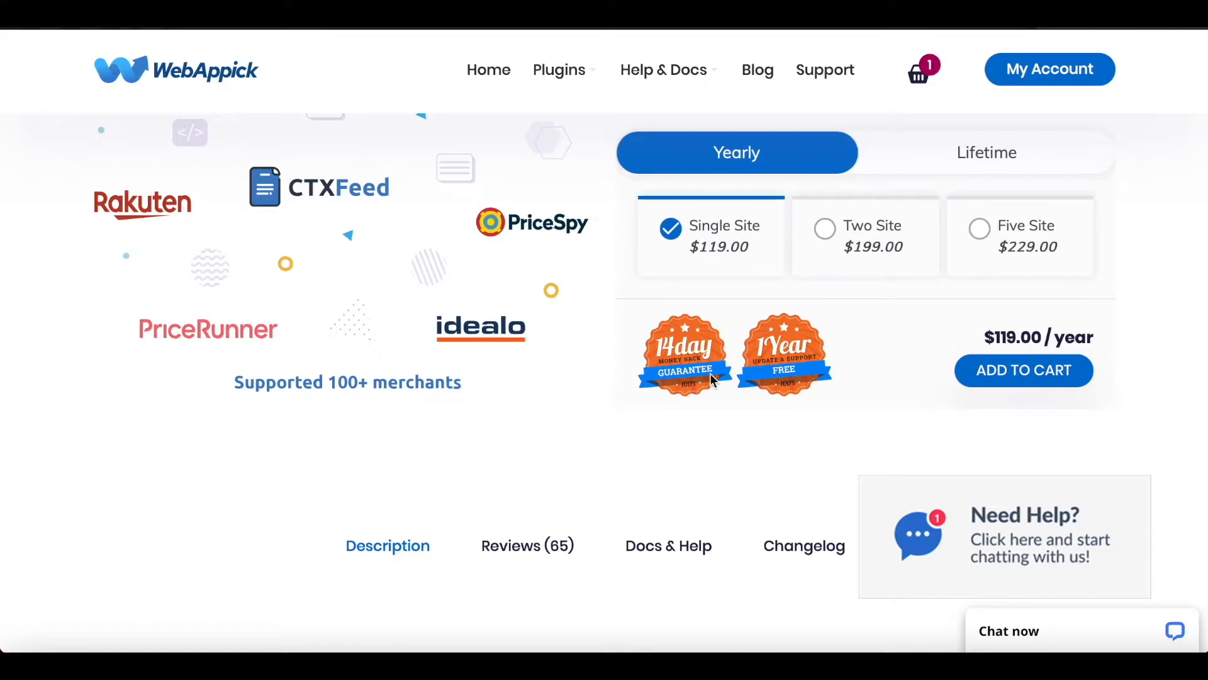
- Add the yearly Single Site plan to the cart and check the $119.00 total
left_click(1023, 371)
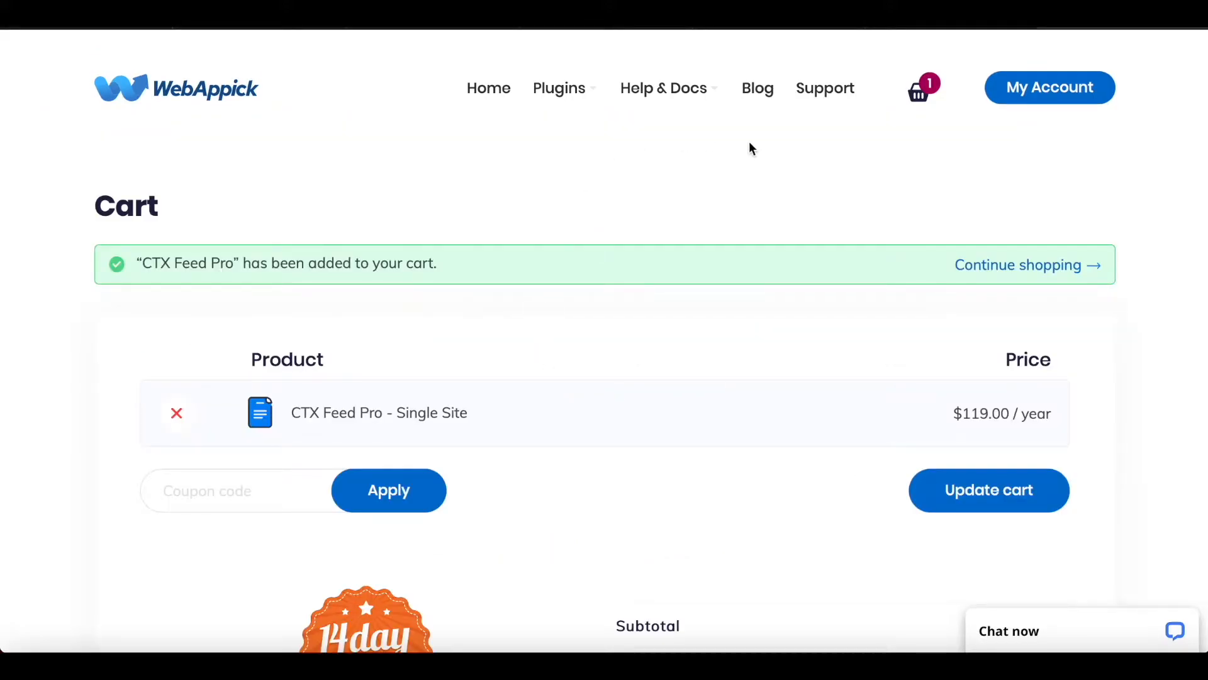
scroll("down", 3)
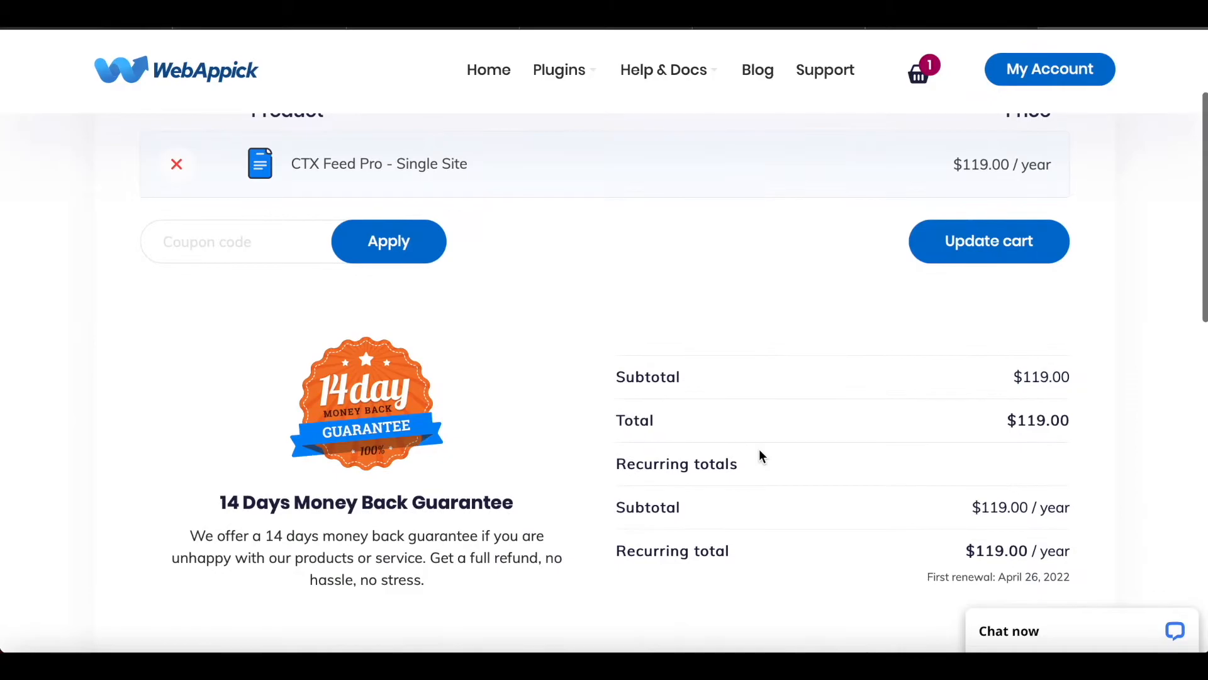
scroll("down", 3)
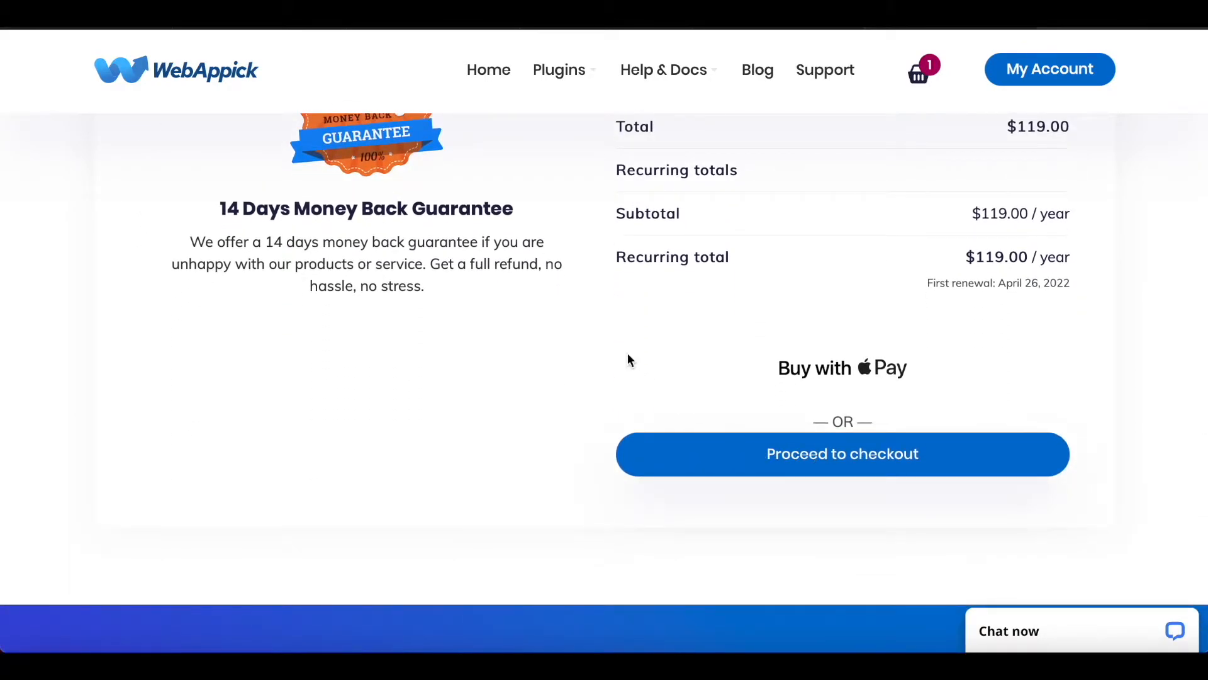
- Review billing and payment details at checkout and place the CTX Feed Pro order
left_click(842, 453)
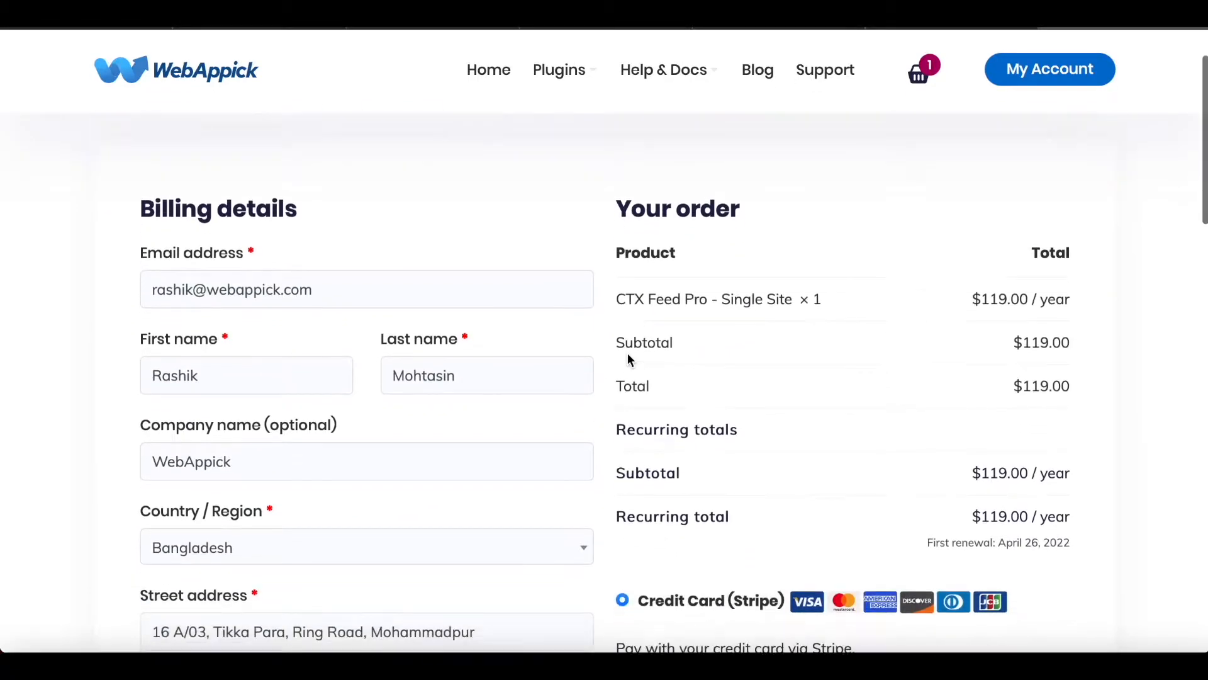
scroll("down", 3)
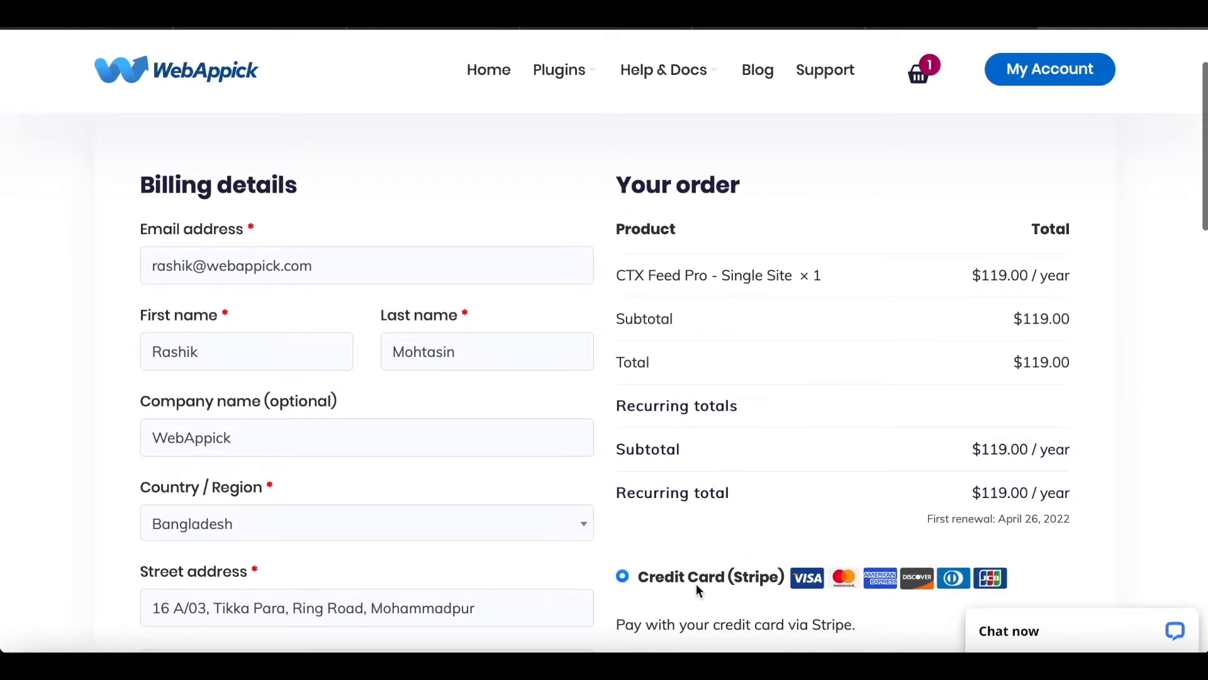
scroll("down", 3)
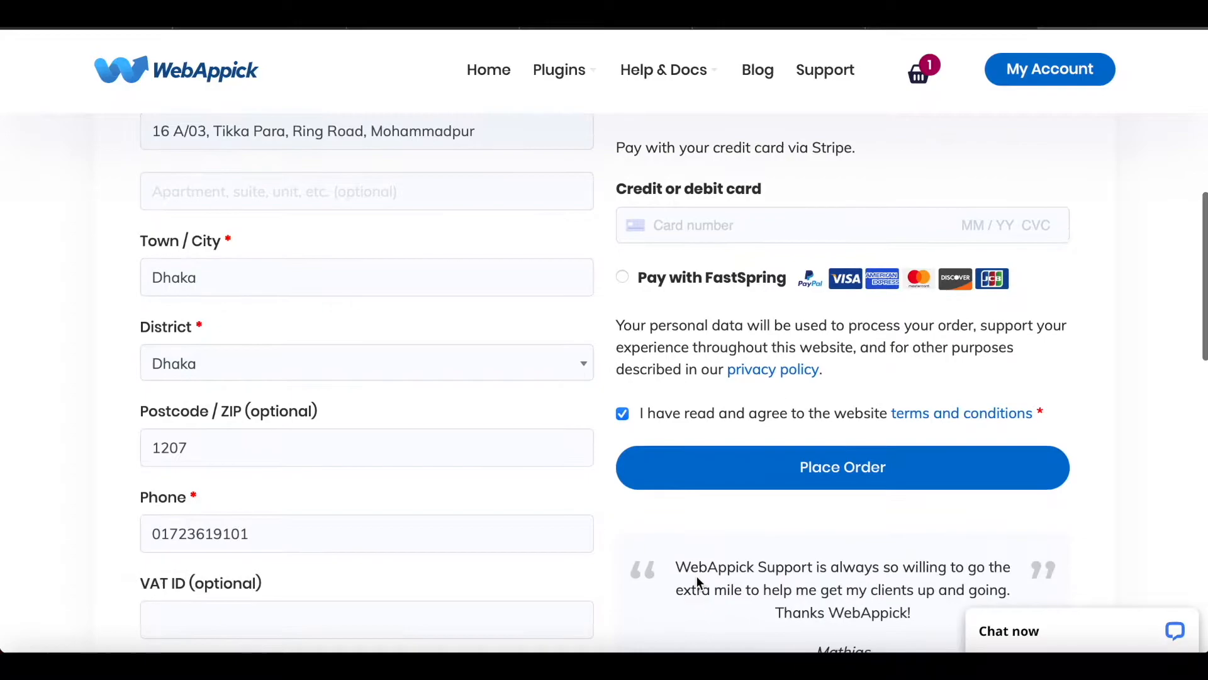
mouse_move(804, 510)
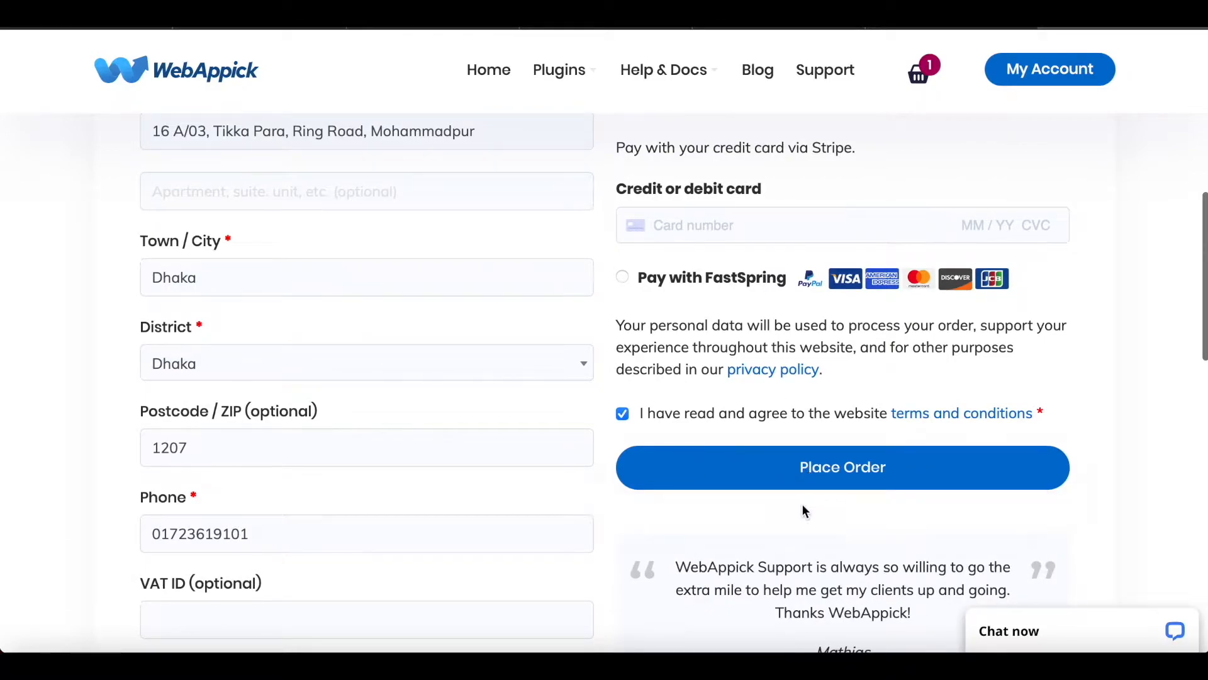
mouse_move(804, 518)
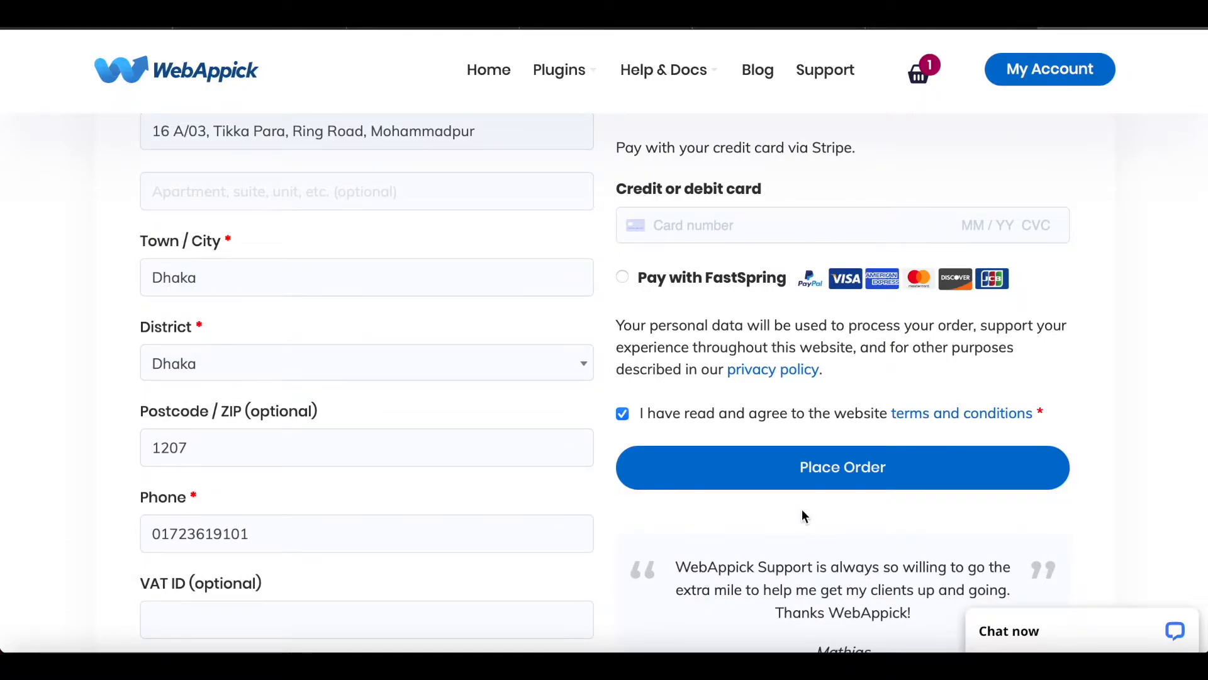
left_click(841, 466)
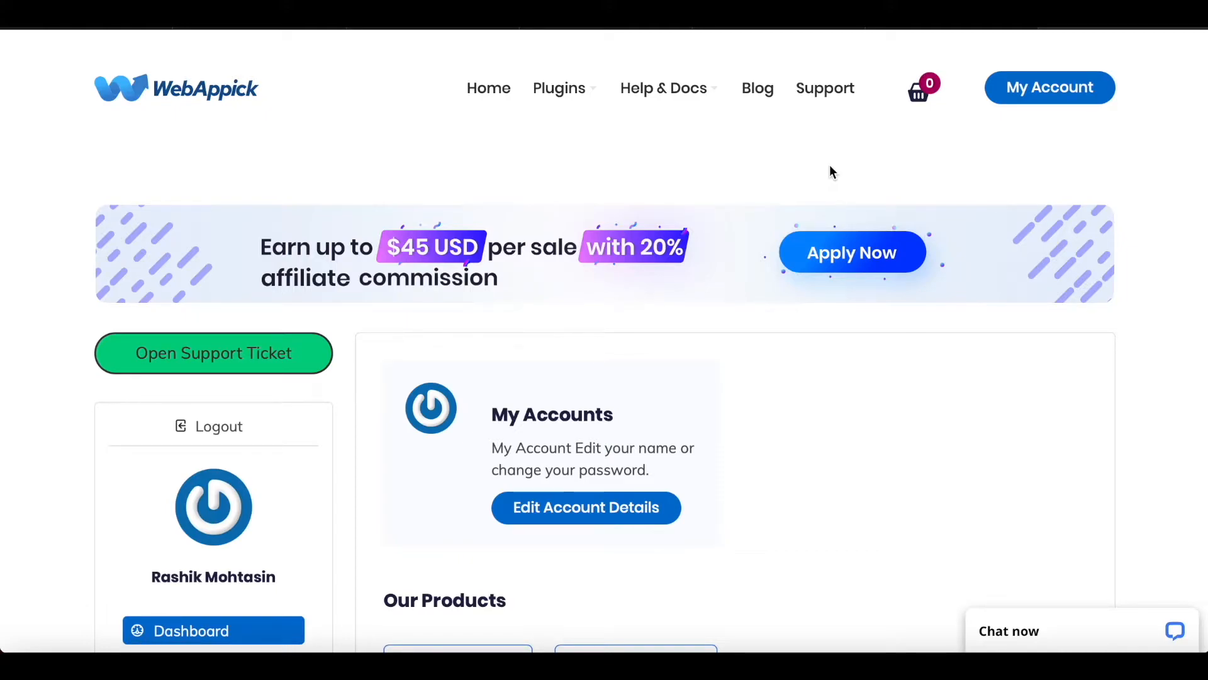
mouse_move(1049, 87)
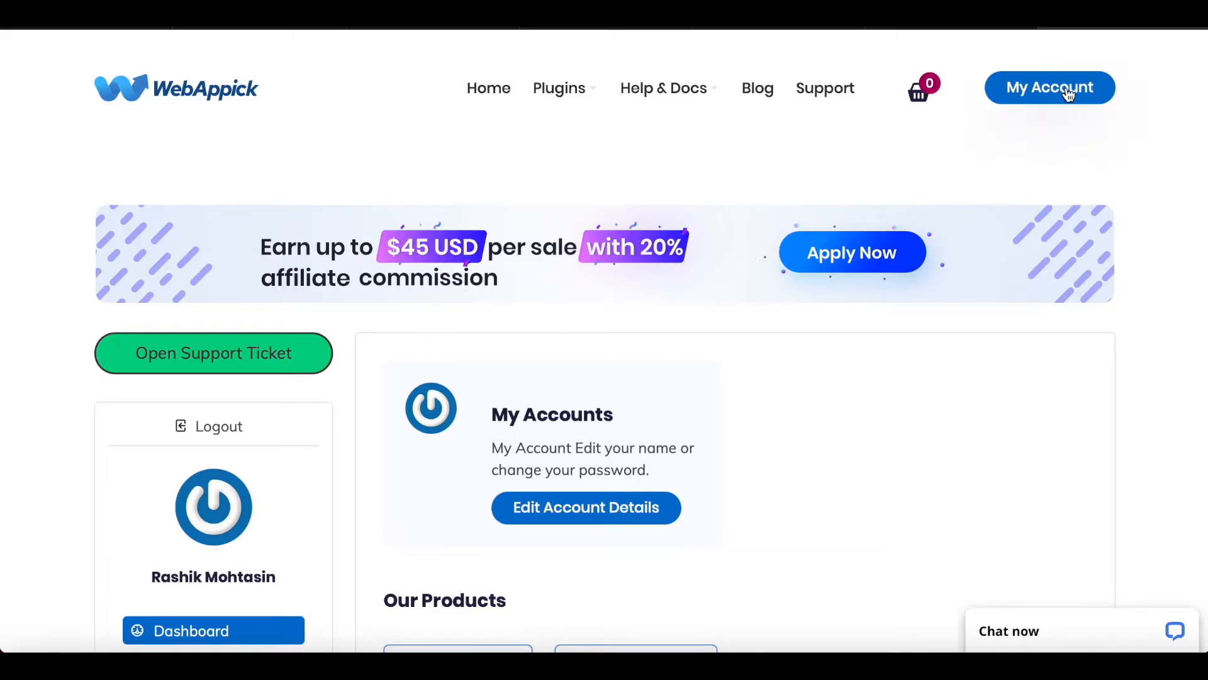
mouse_move(865, 217)
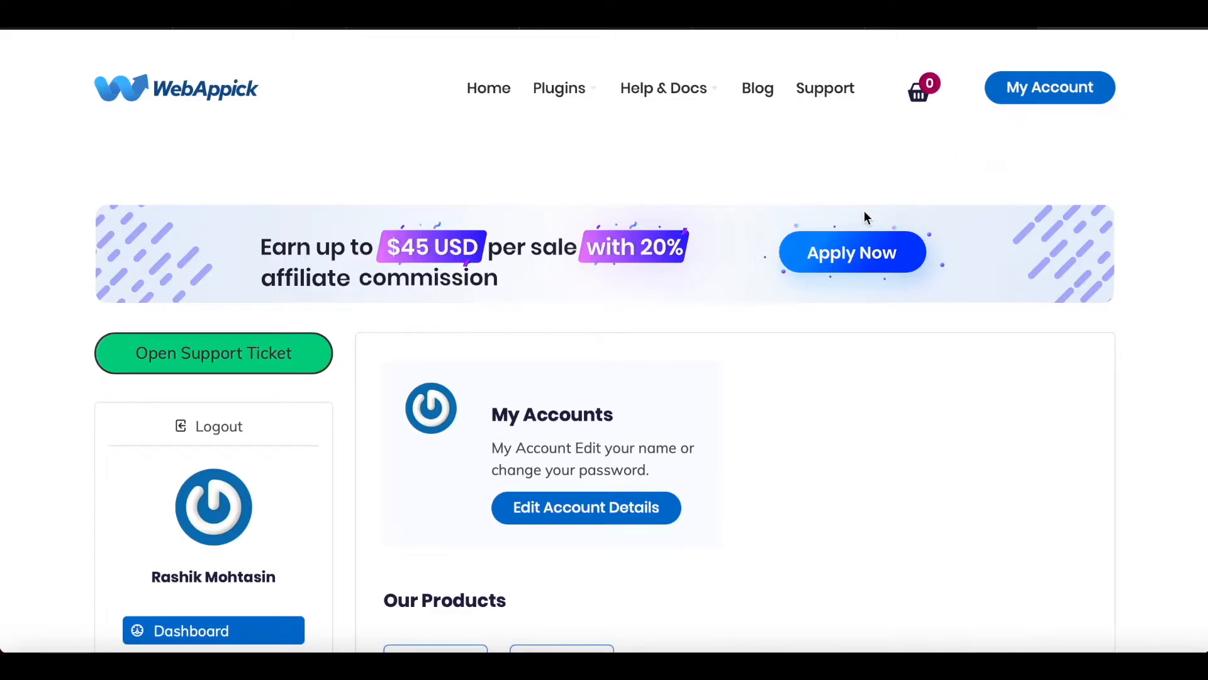
scroll("down", 3)
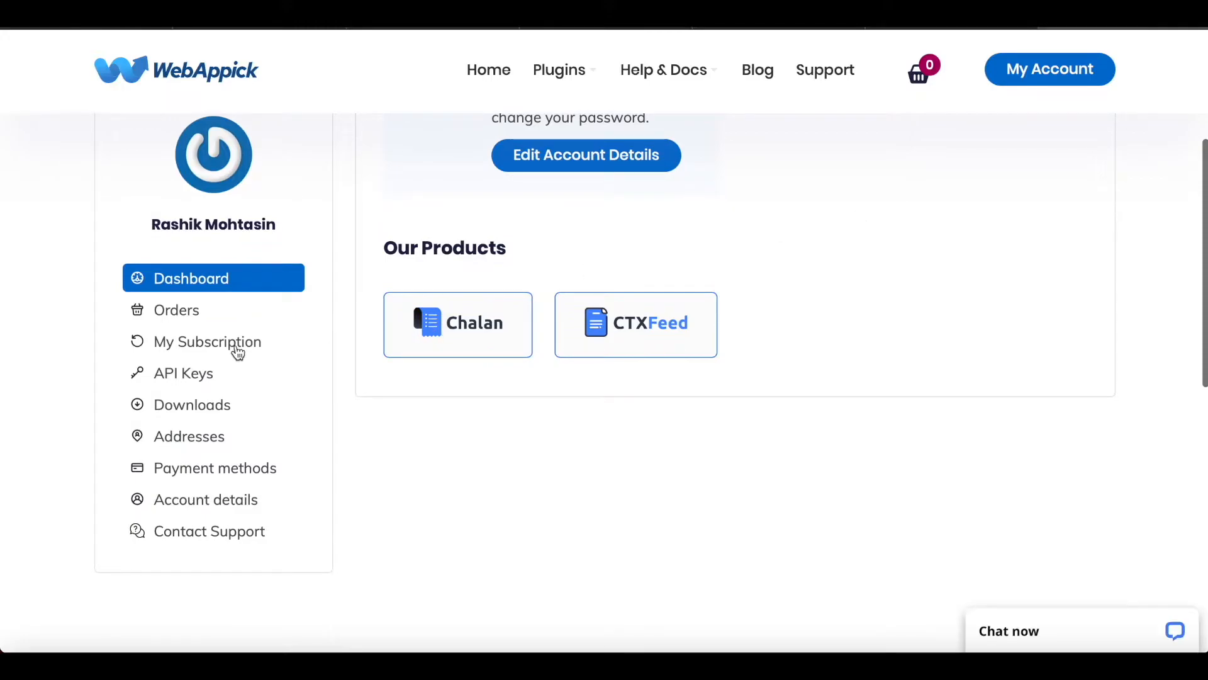
mouse_move(183, 410)
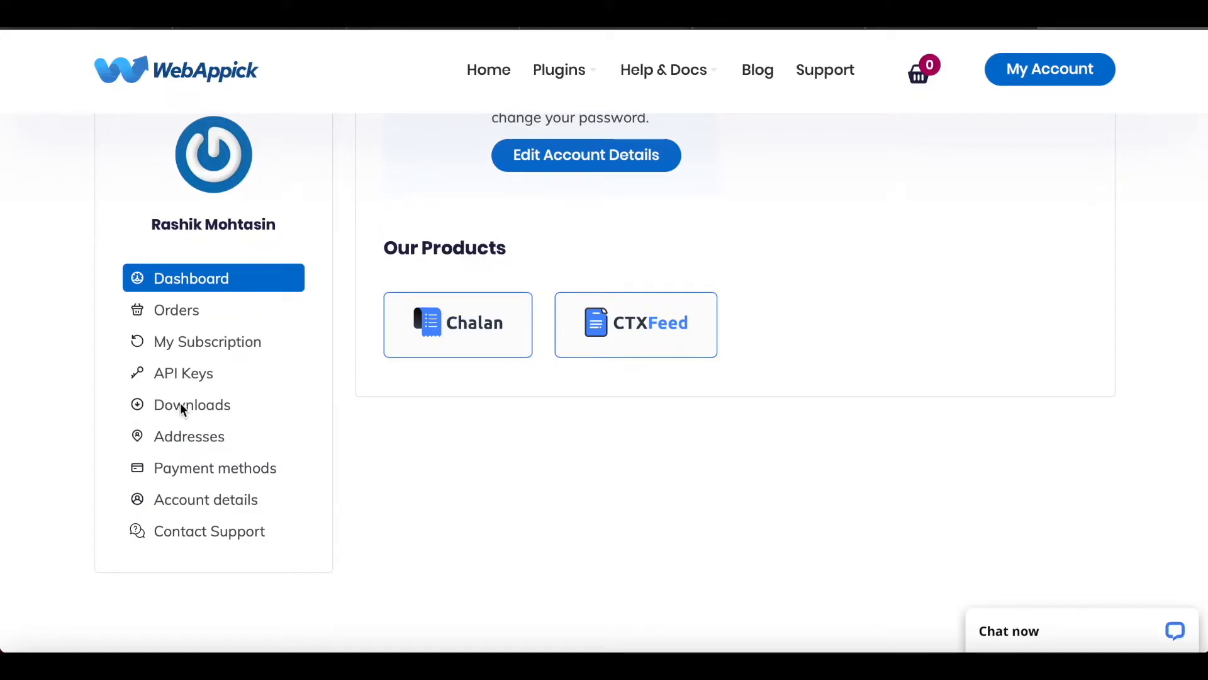
- Browse the account Downloads table showing CTX Feed Pro 5.2.40 and its download link
left_click(190, 404)
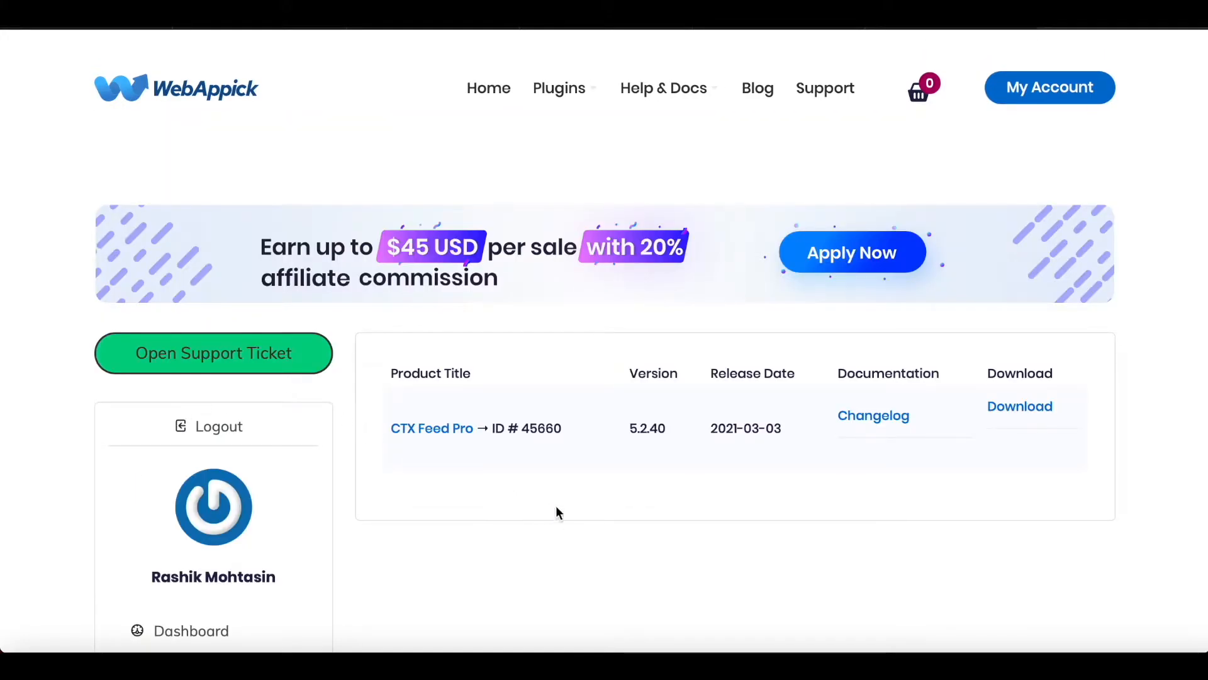
scroll("down", 3)
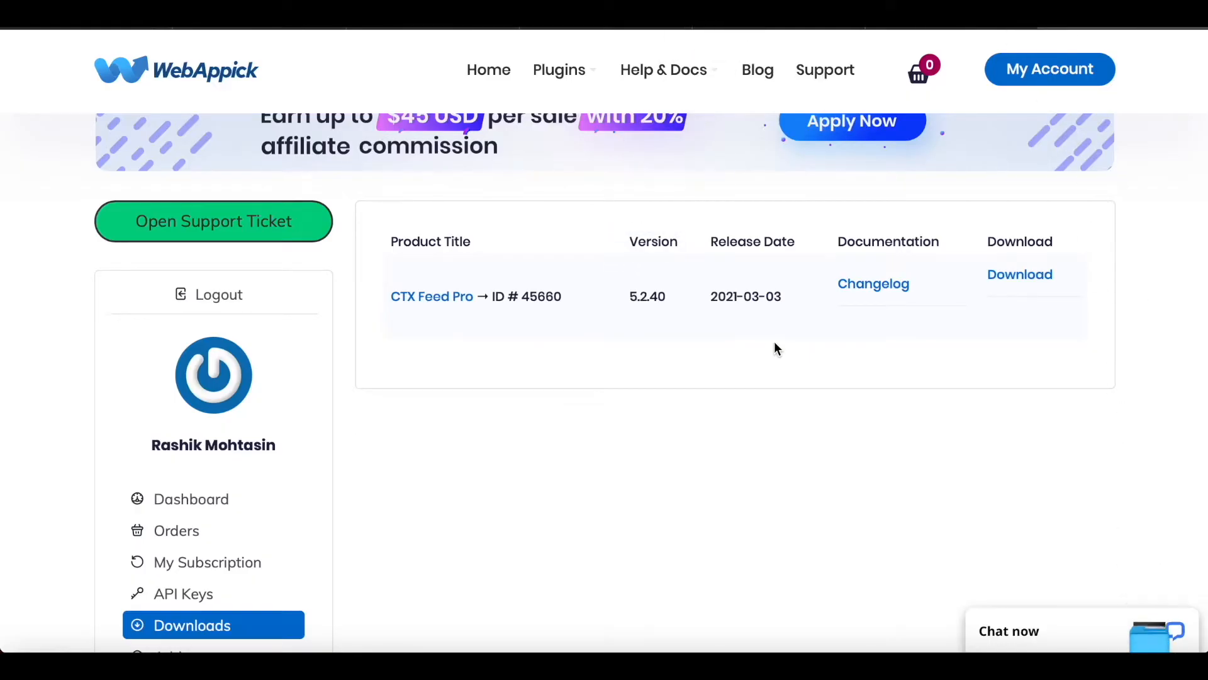
scroll("down", 3)
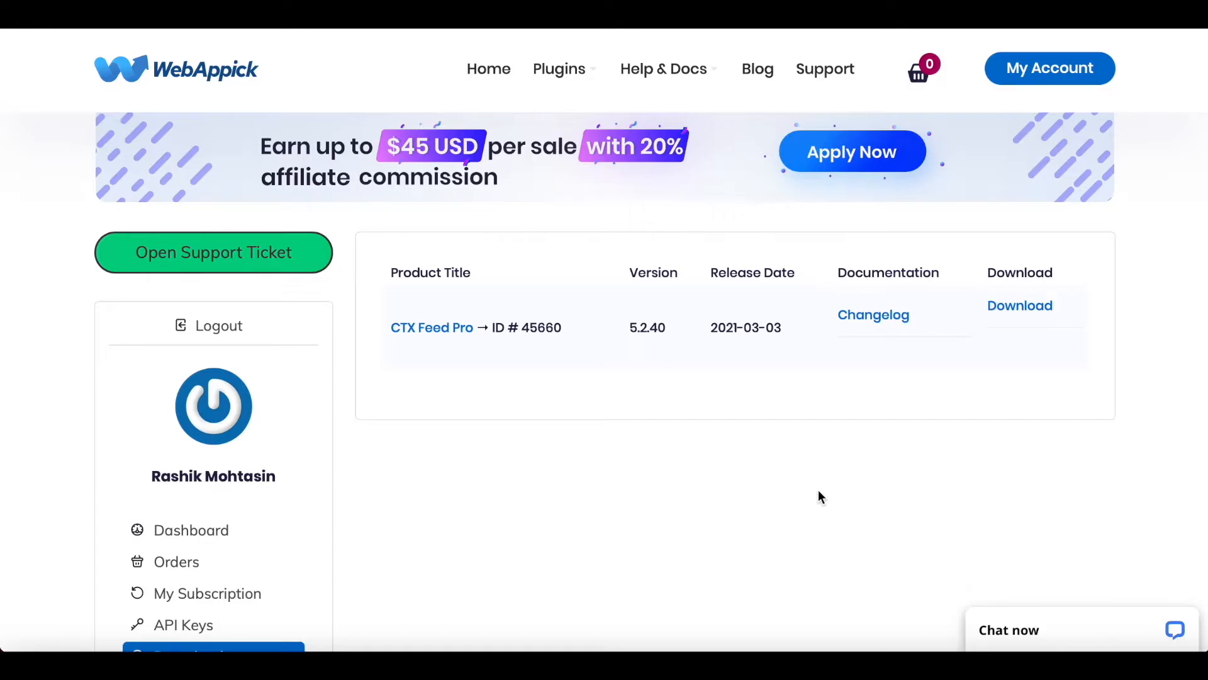
mouse_move(903, 40)
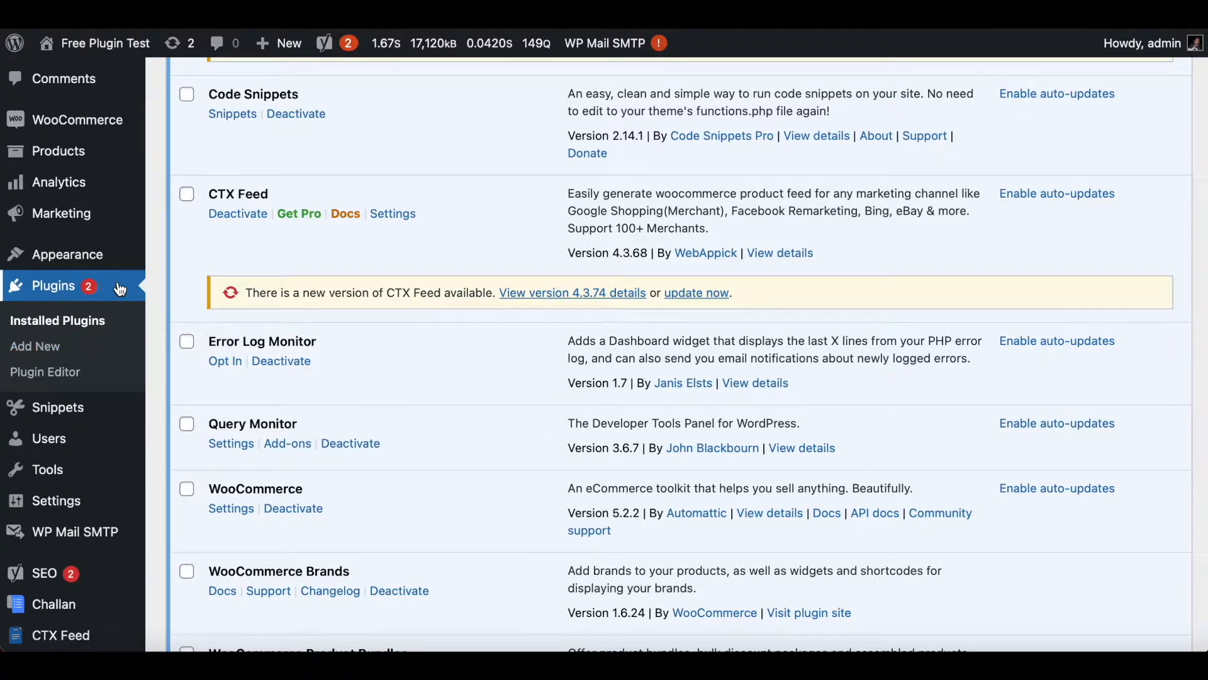
mouse_move(208, 199)
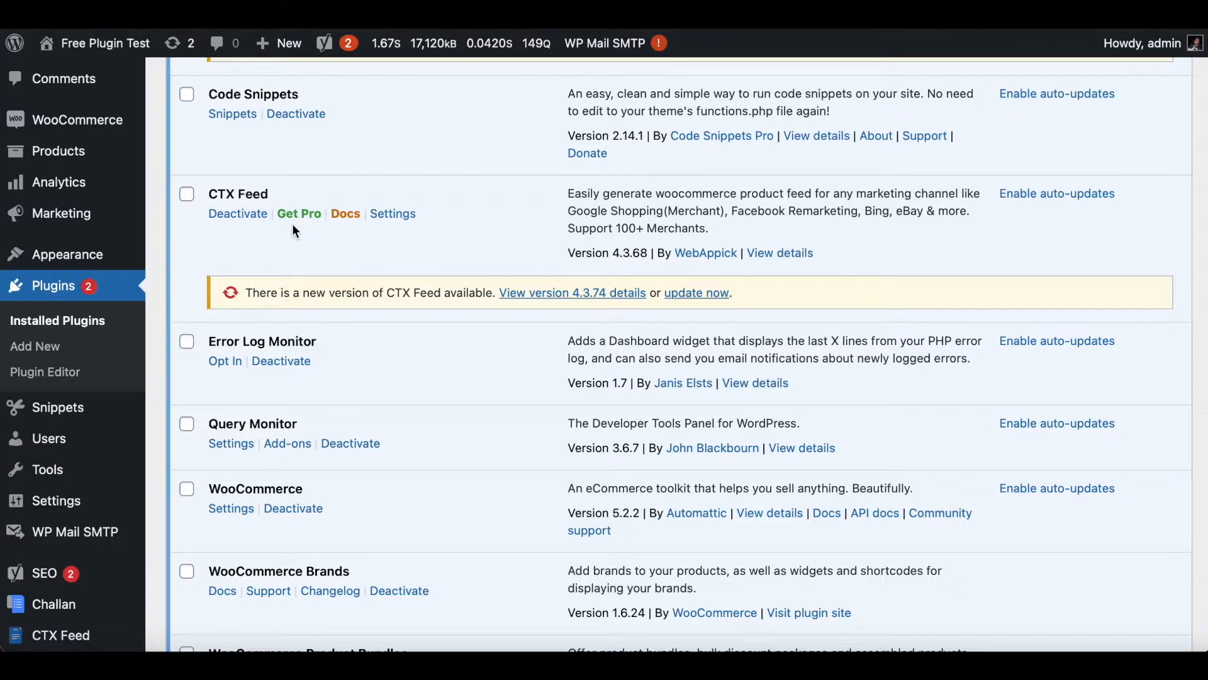
mouse_move(268, 267)
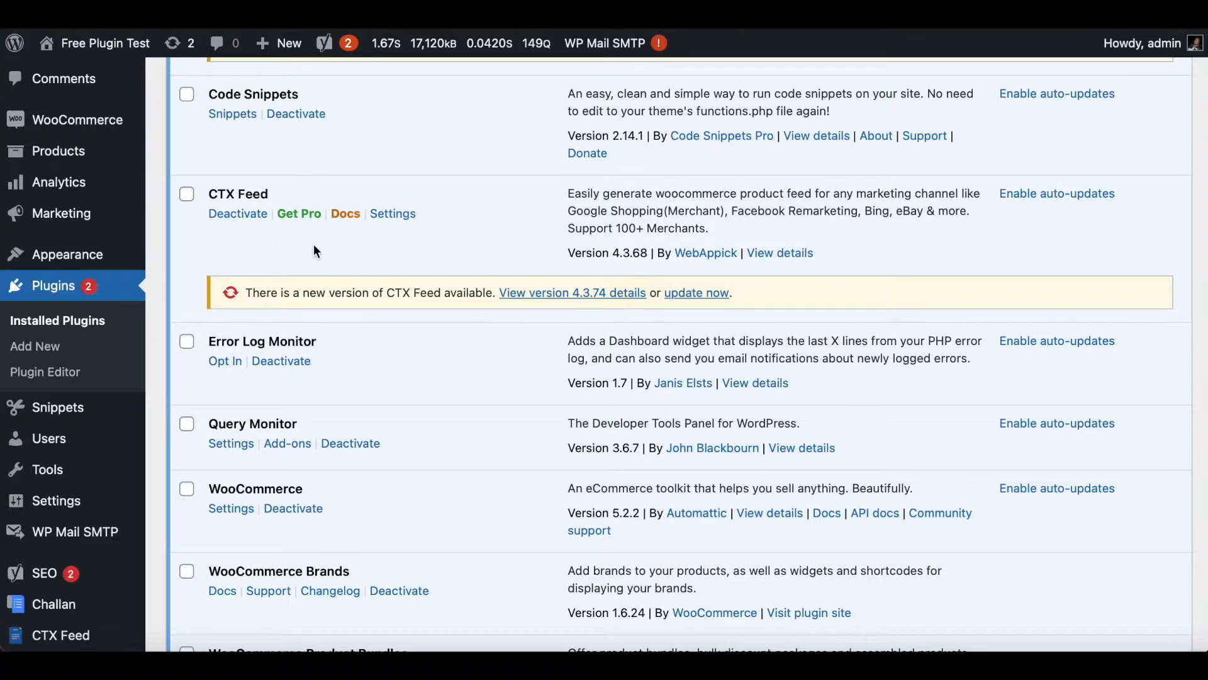
mouse_move(306, 230)
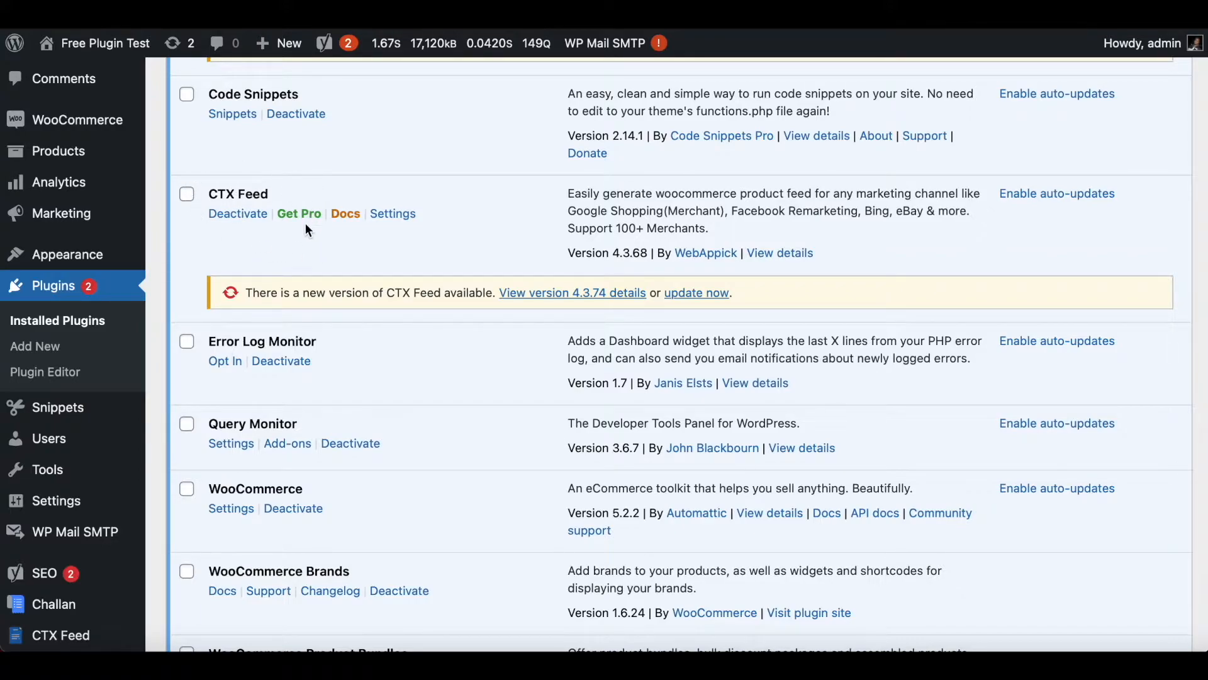
mouse_move(312, 245)
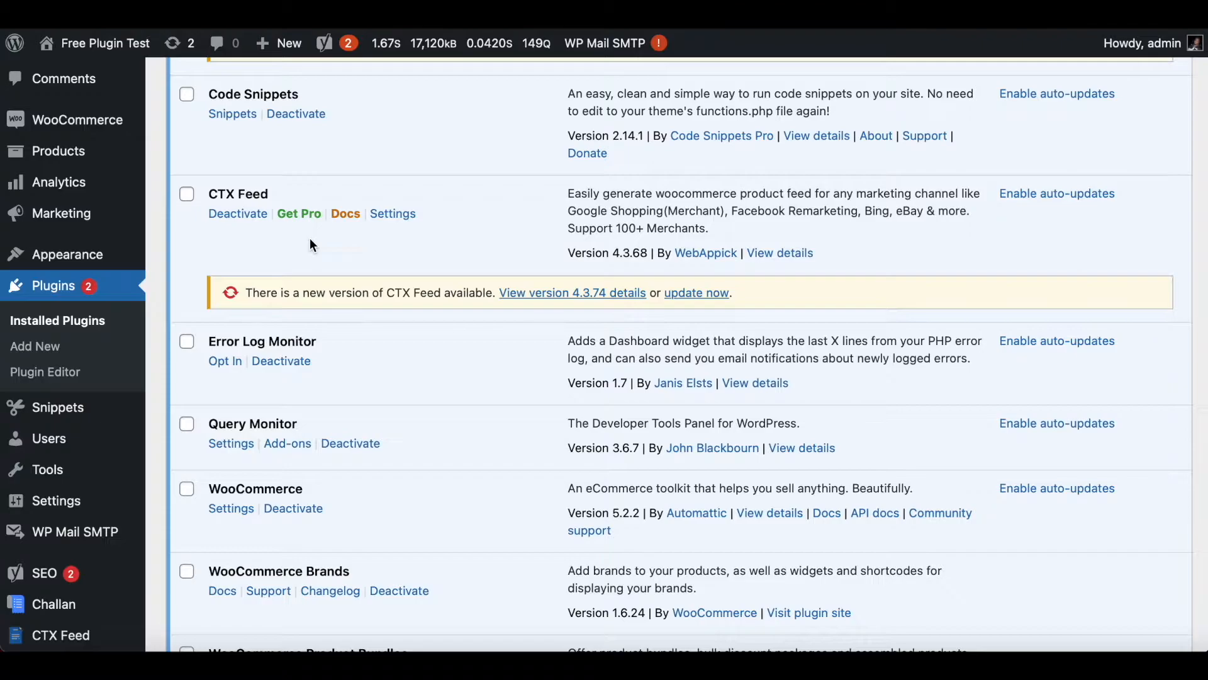
- Note the free CTX Feed version 4.3.68 and open its Manage Feeds list
scroll("down", 3)
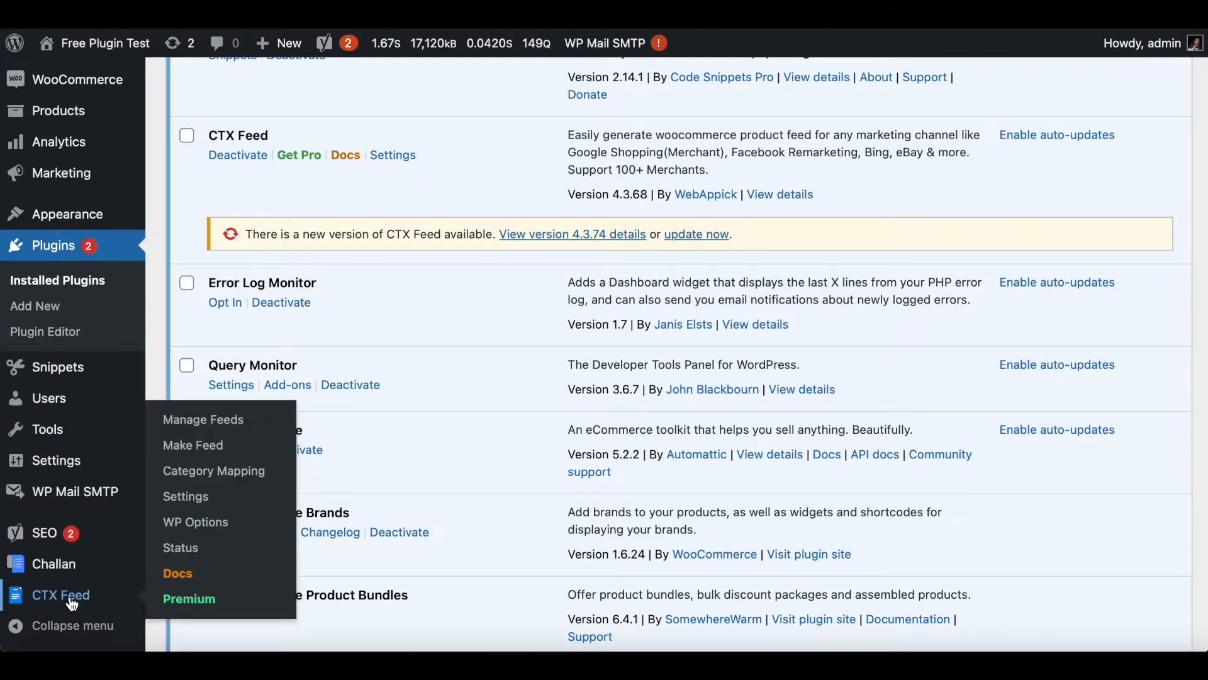
mouse_move(203, 419)
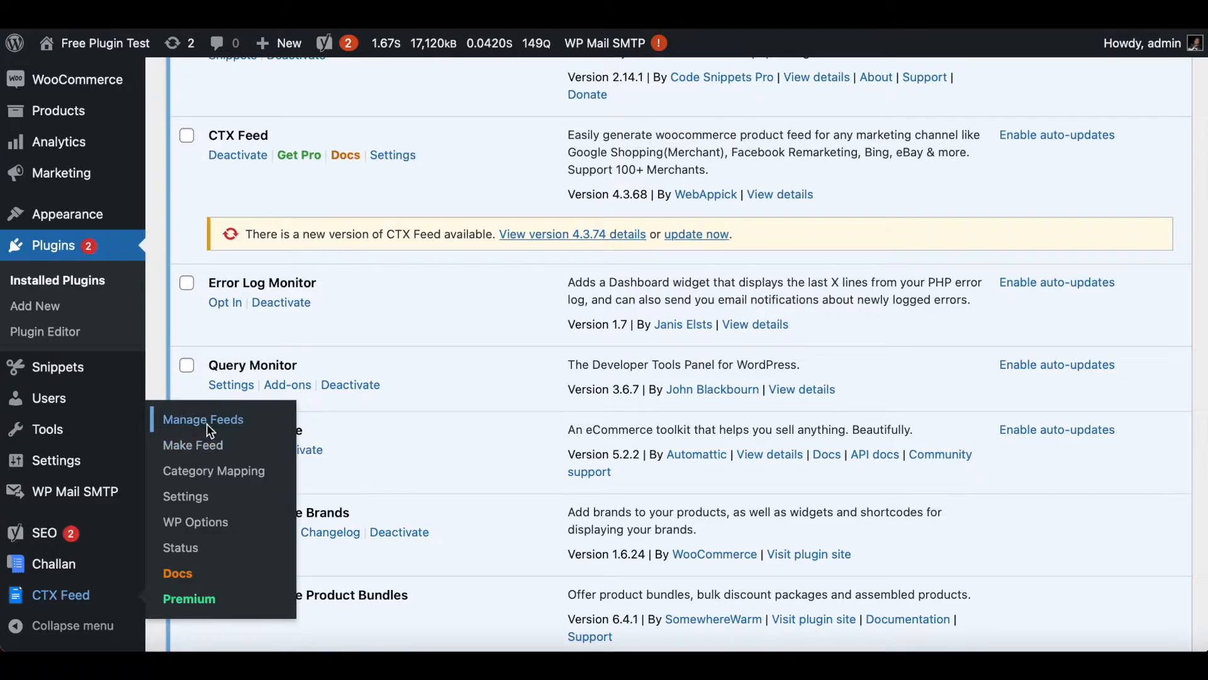
left_click(203, 419)
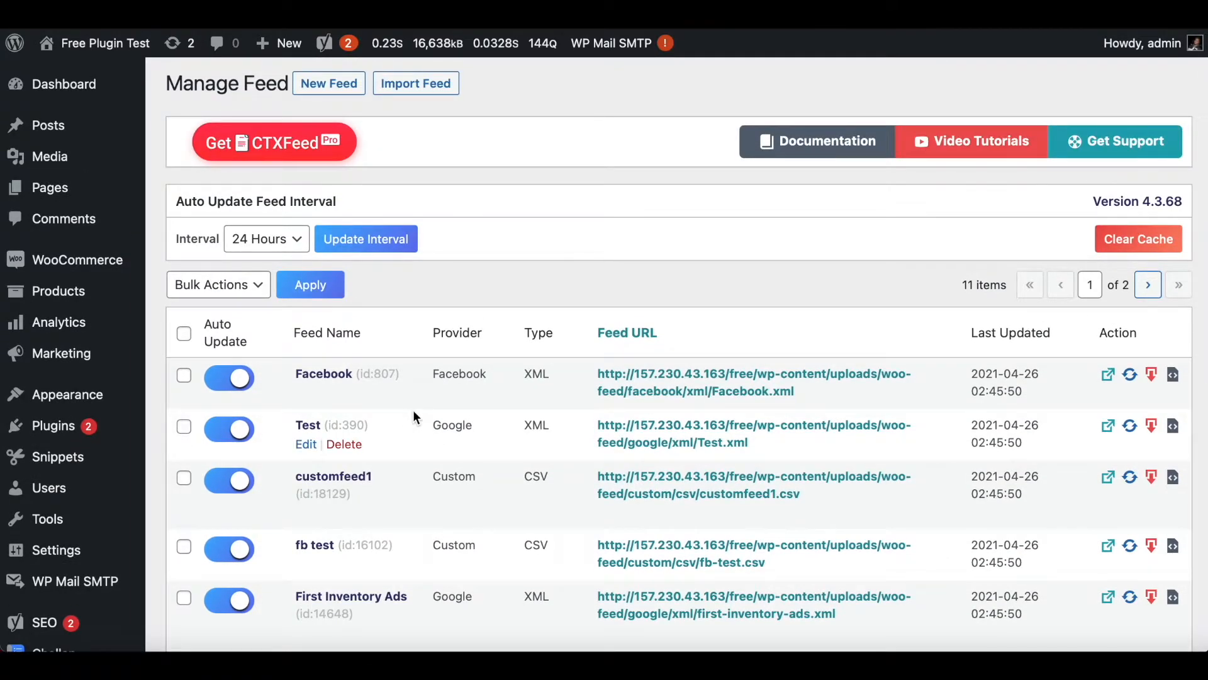
- Look through the 11 existing feeds, then go back to Installed Plugins
scroll("down", 3)
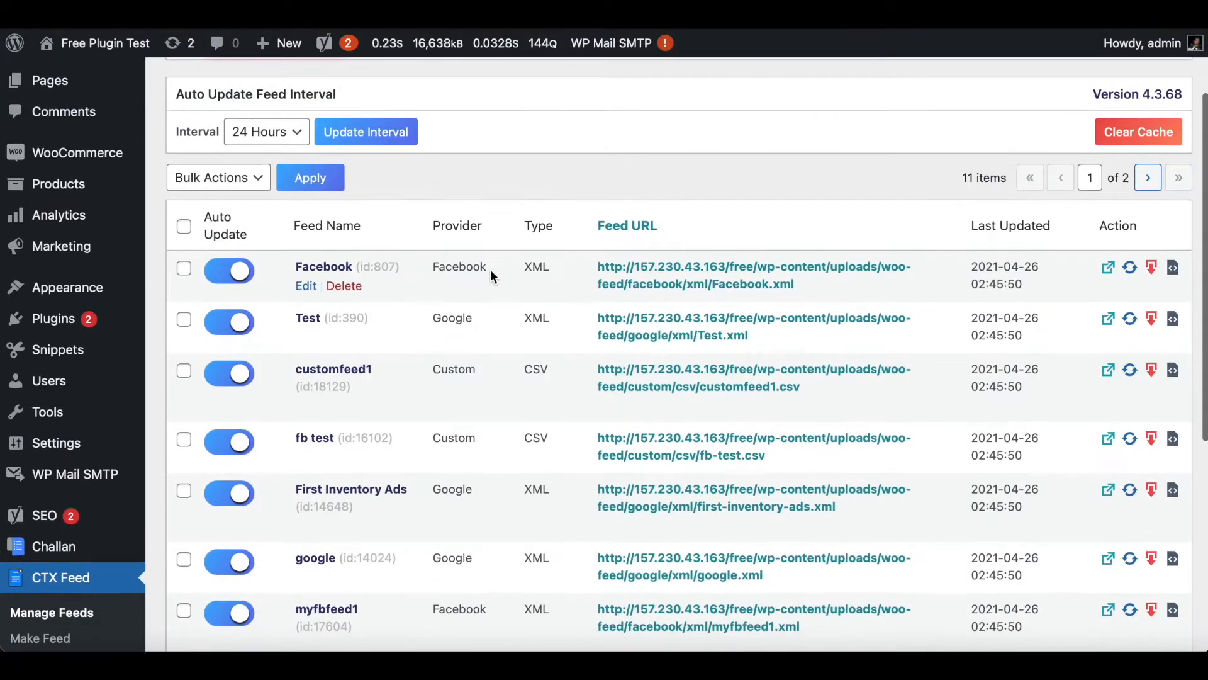
scroll("down", 3)
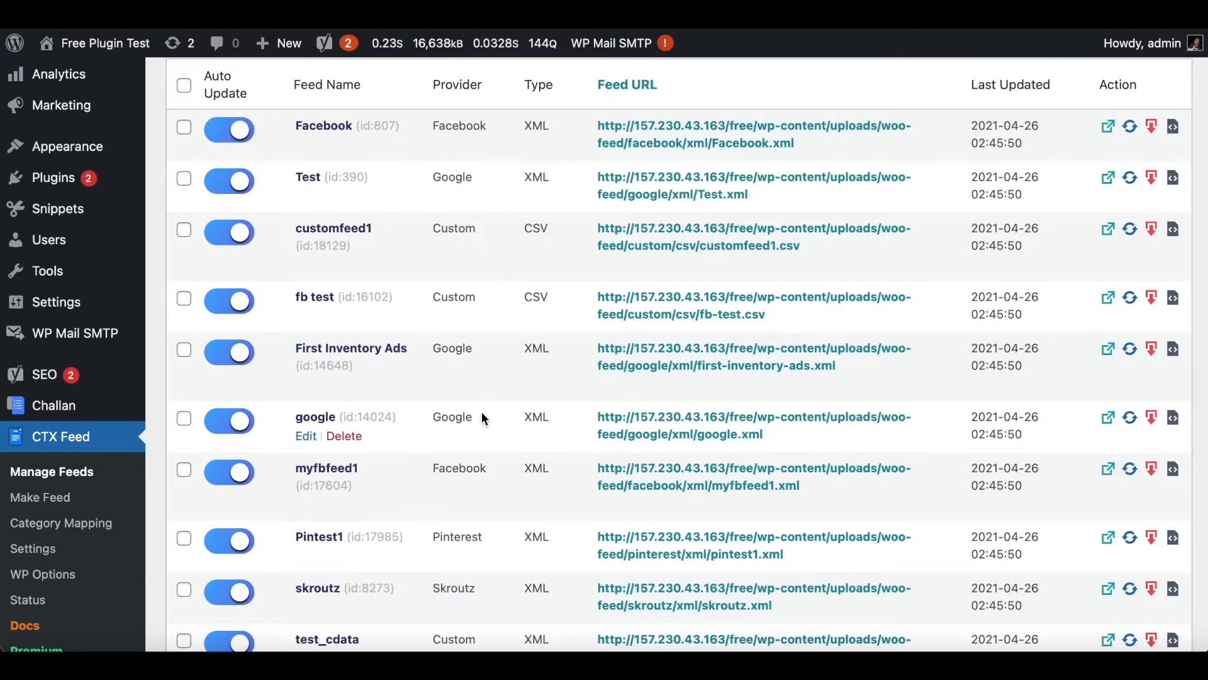
mouse_move(432, 296)
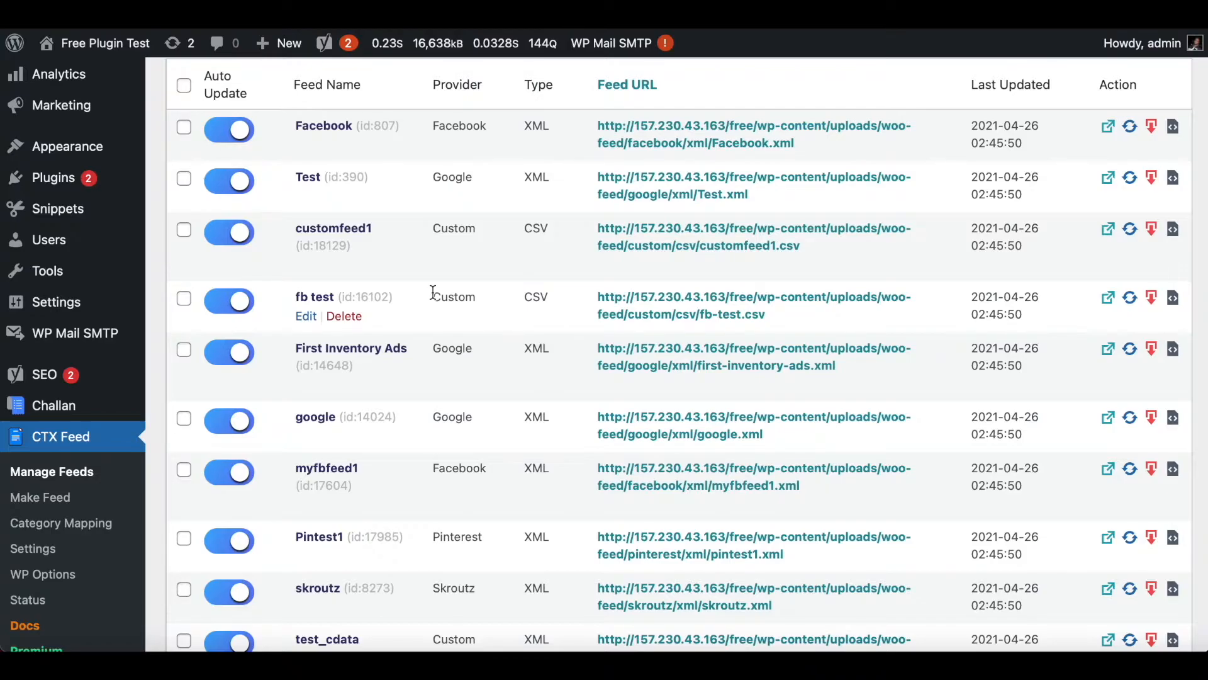
left_click(53, 178)
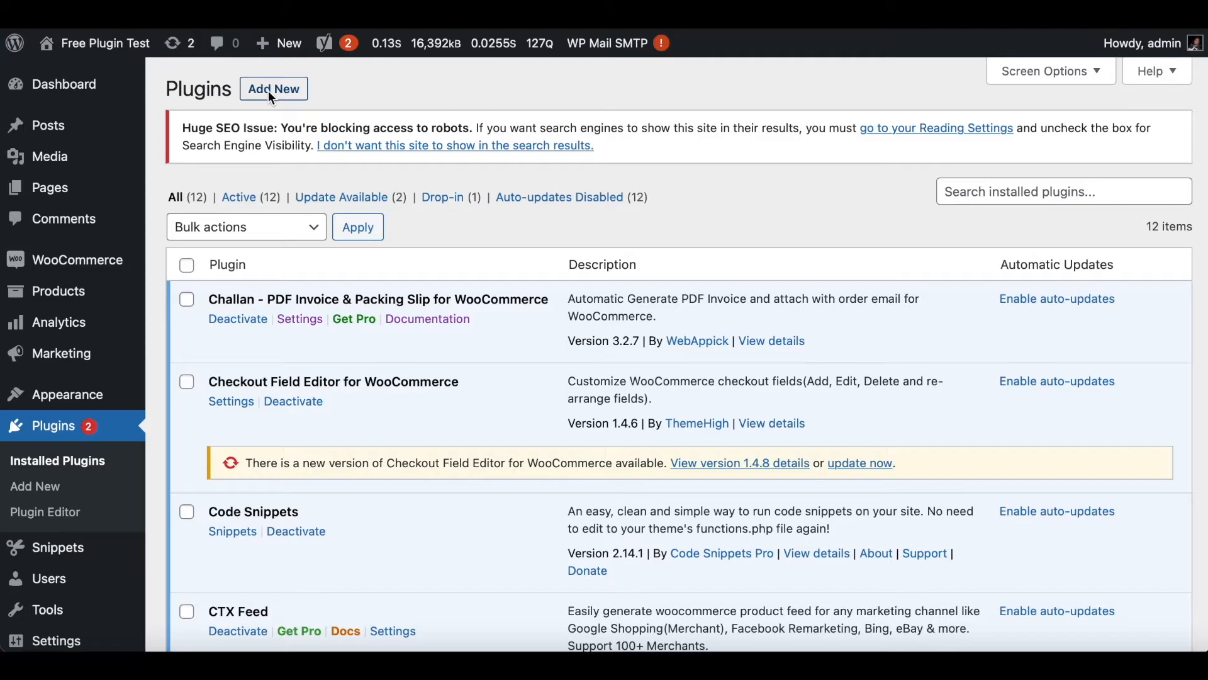
- Upload webappick-product-feed-for-woocommerce-pro.zip as a new plugin and install it
left_click(272, 89)
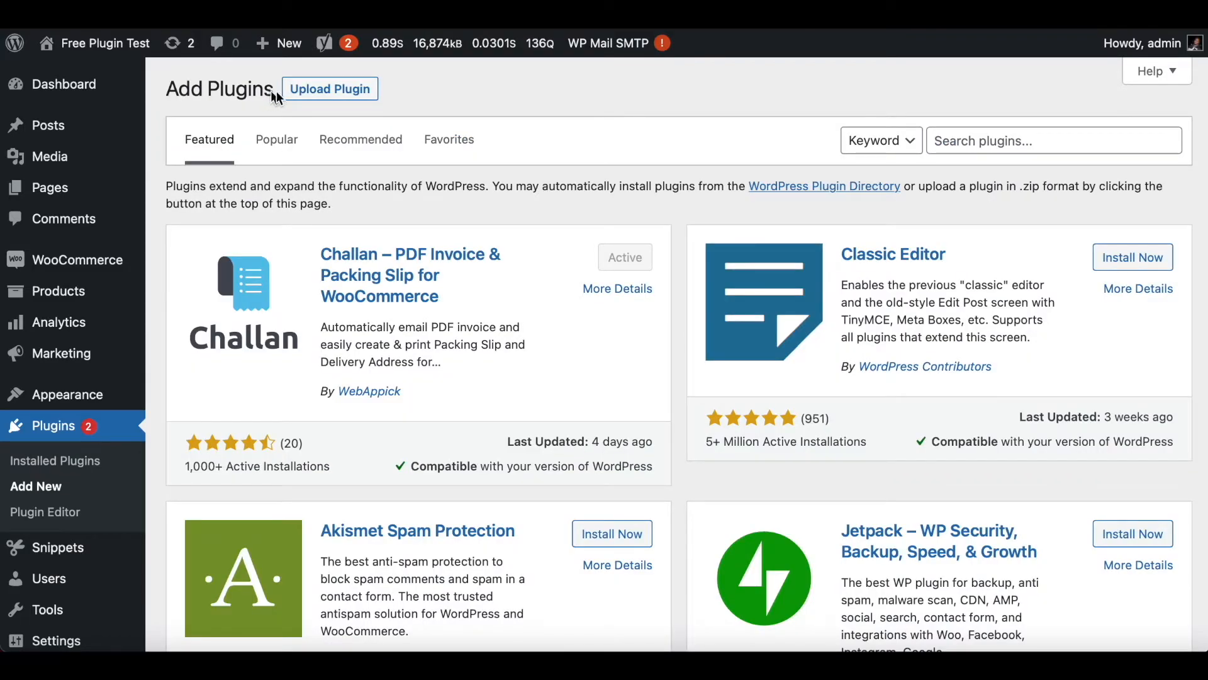
left_click(329, 88)
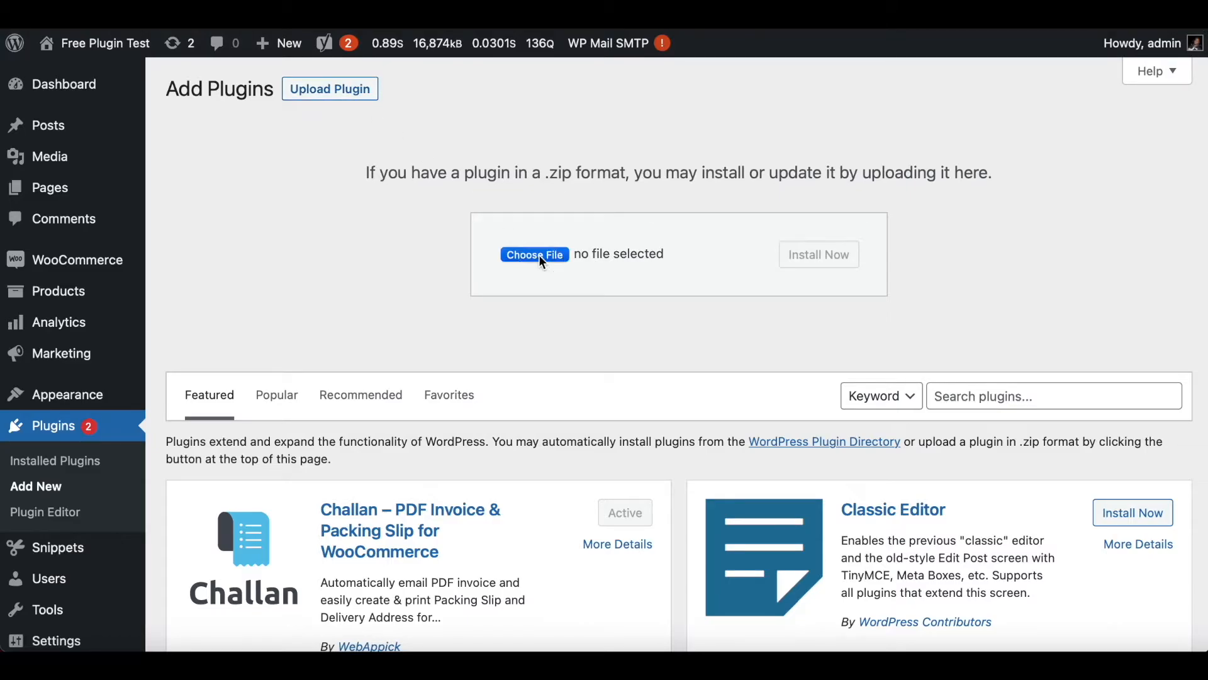
left_click(535, 254)
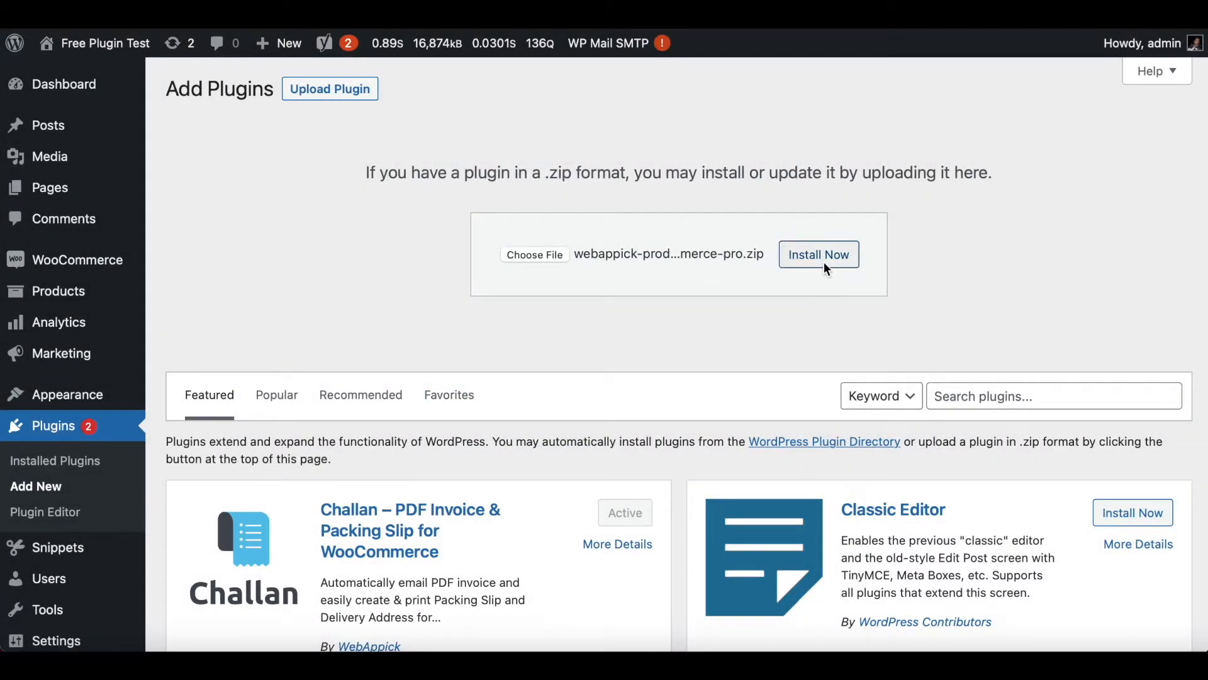
left_click(818, 254)
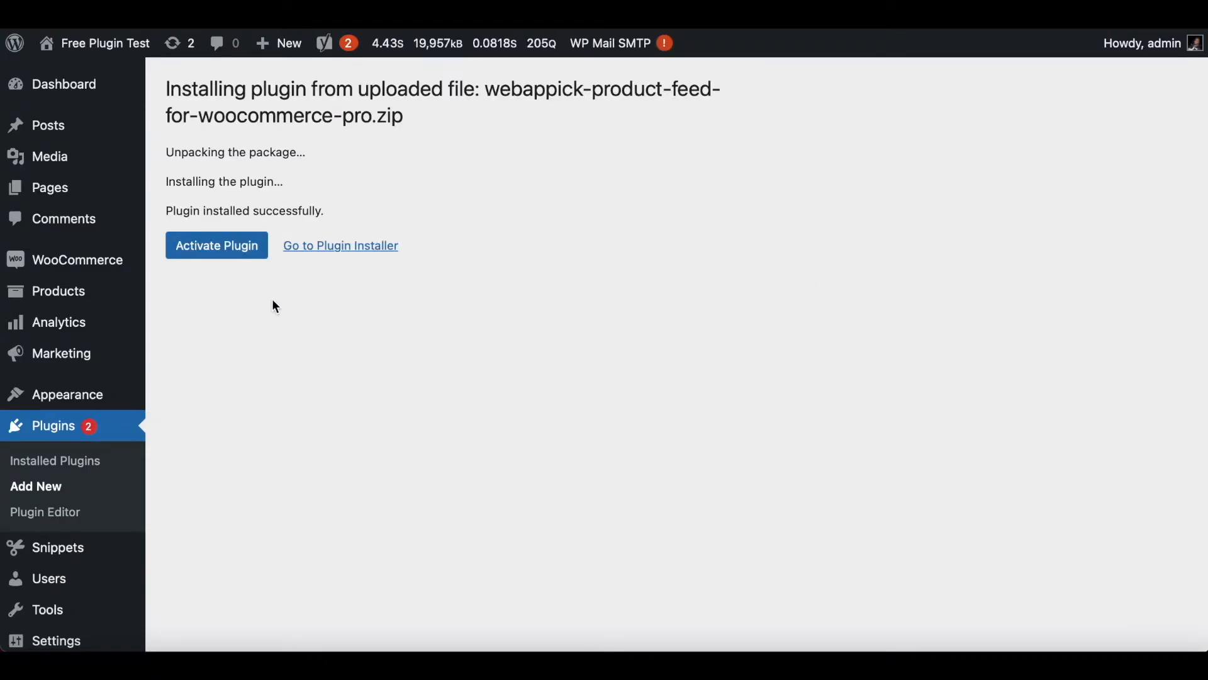
mouse_move(278, 347)
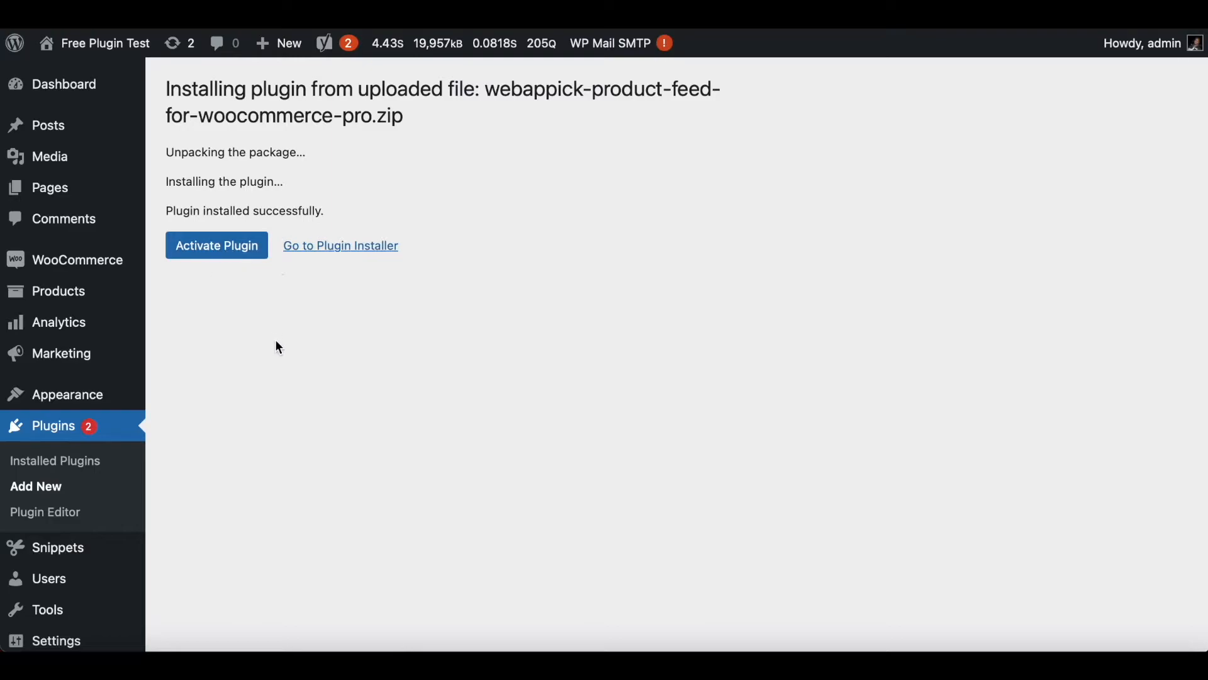
mouse_move(220, 178)
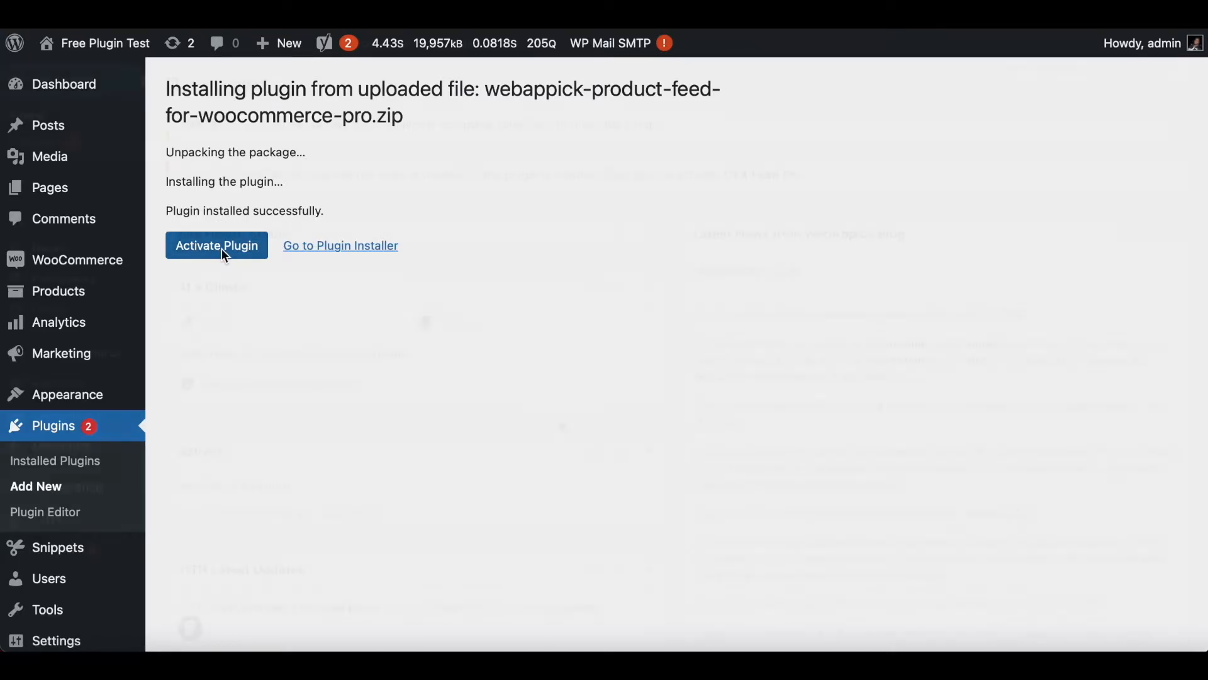
- Activate the newly installed CTX Feed Pro plugin
left_click(216, 245)
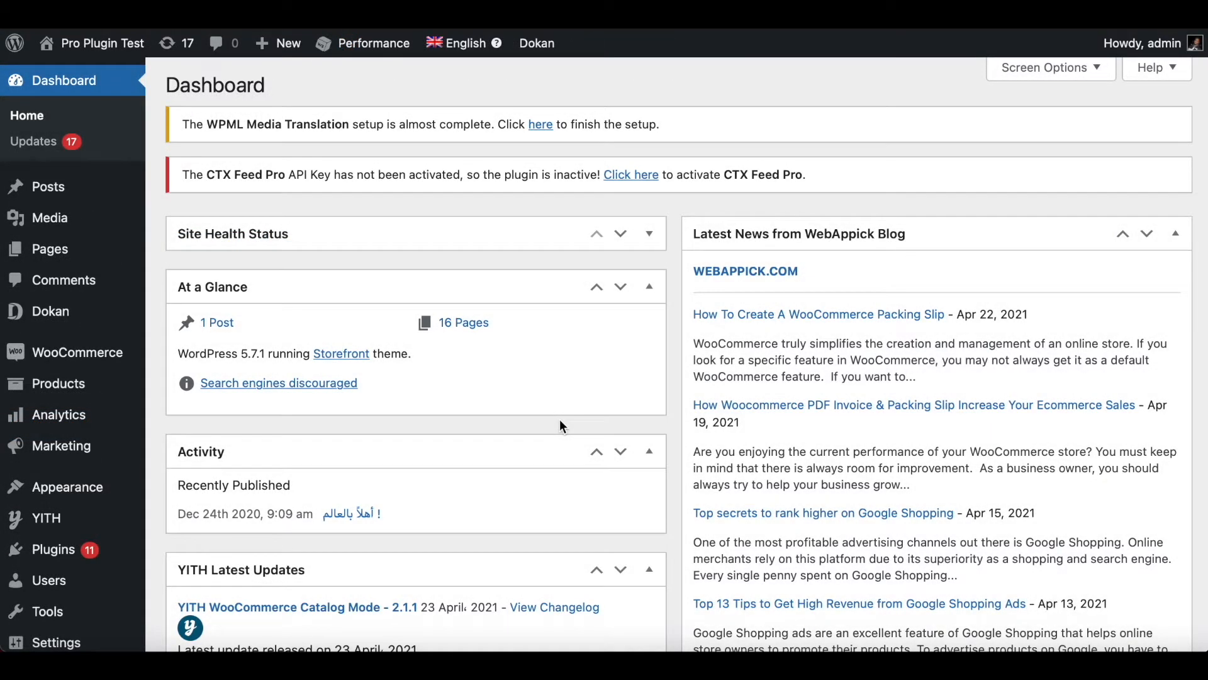
mouse_move(234, 440)
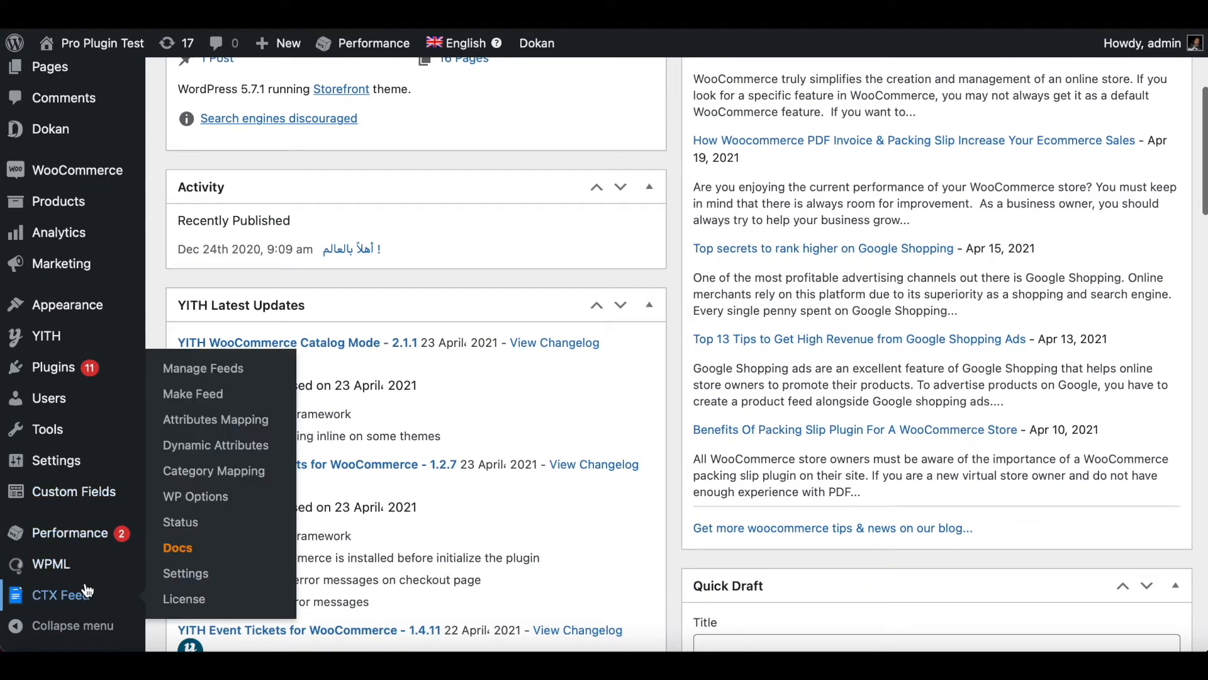
mouse_move(185, 598)
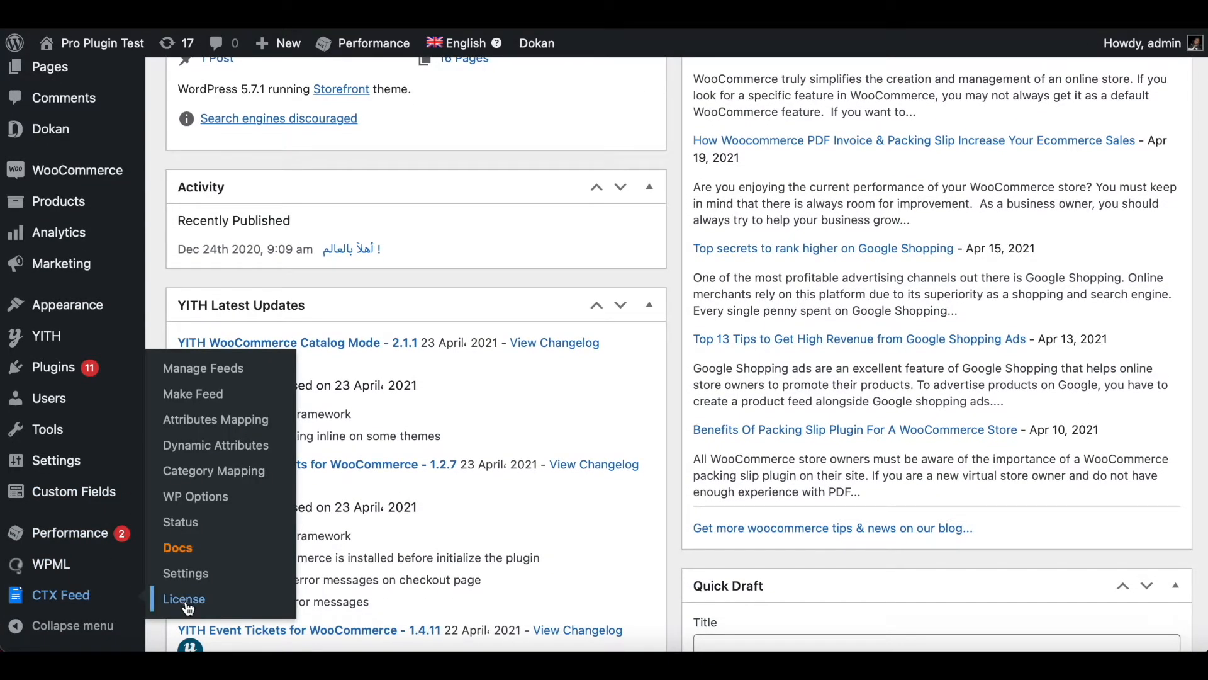
- Go to CTX Feed > License, which shows the license as Inactive
left_click(185, 598)
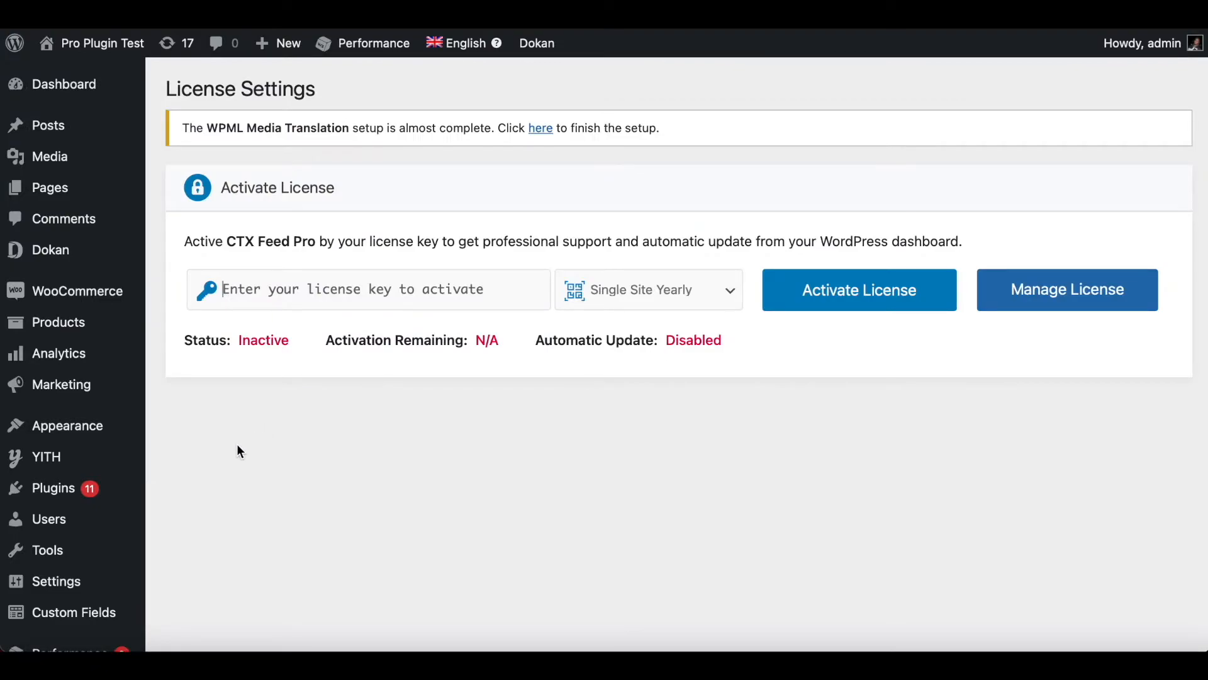
mouse_move(275, 394)
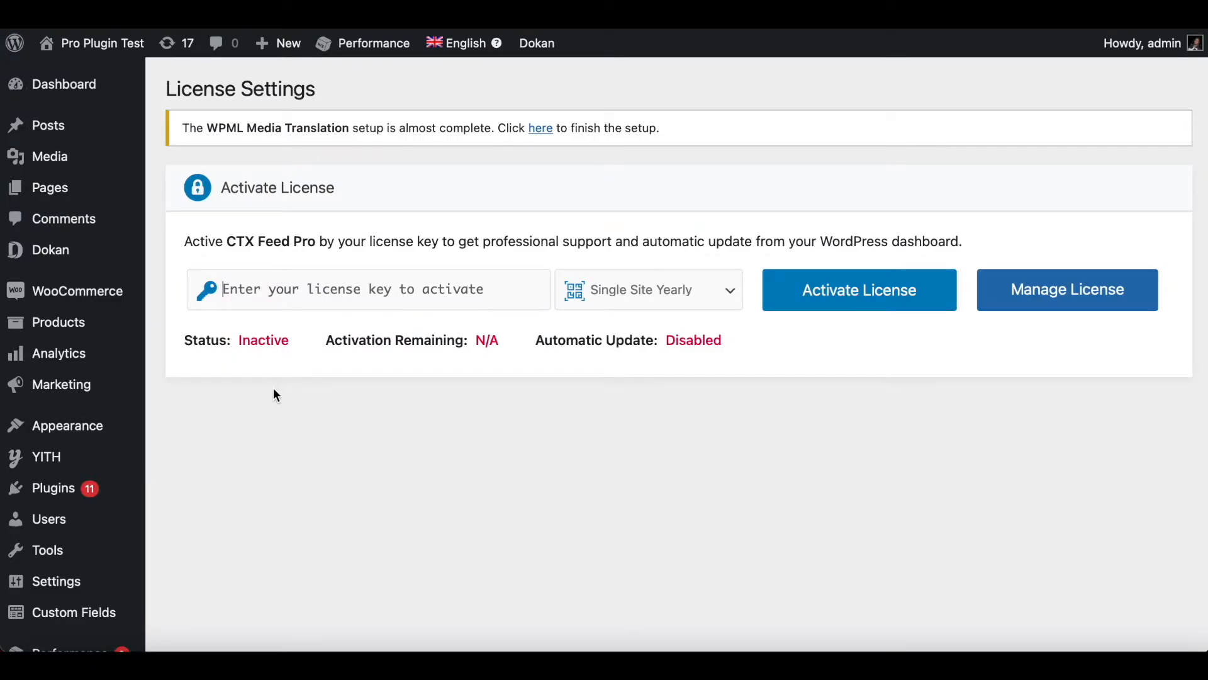
mouse_move(267, 321)
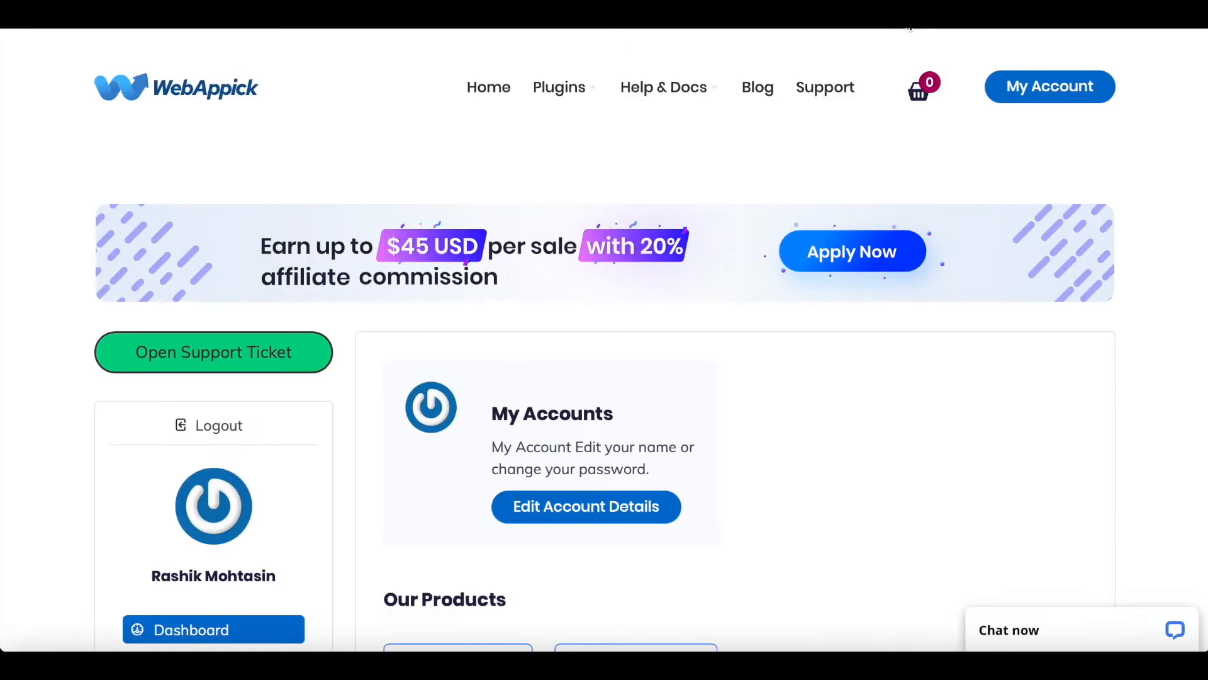
- Copy the Master API Key from the WebAppick account's API Keys section
scroll("down", 3)
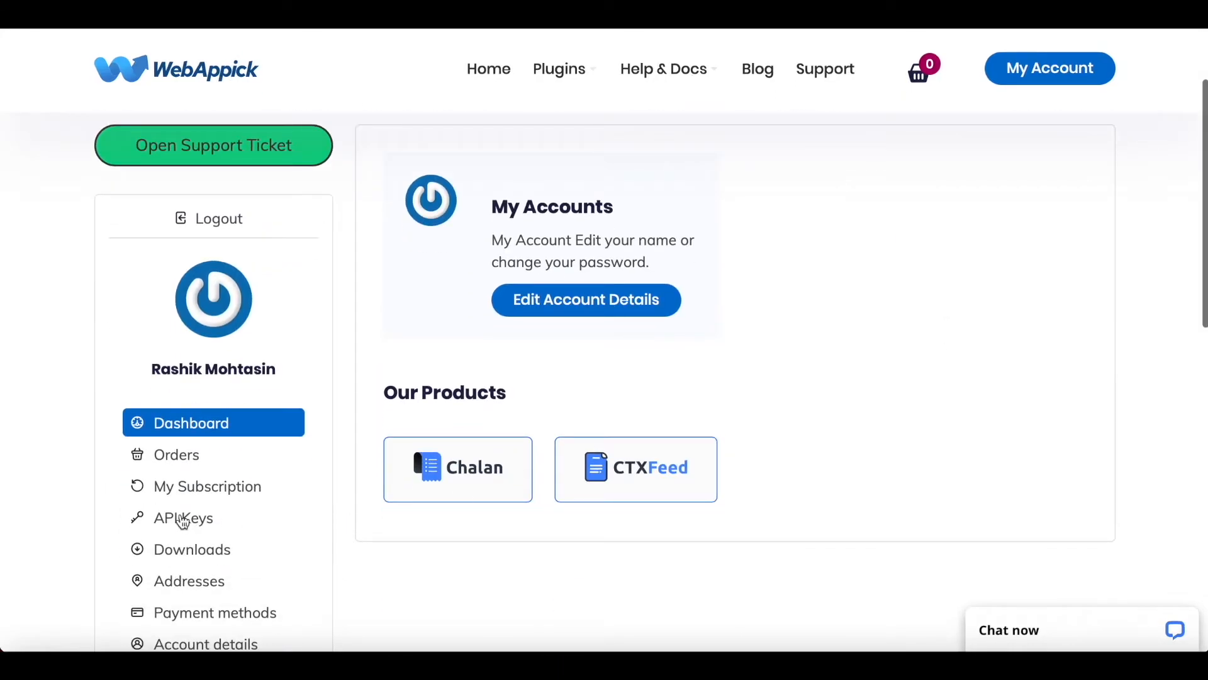
mouse_move(196, 525)
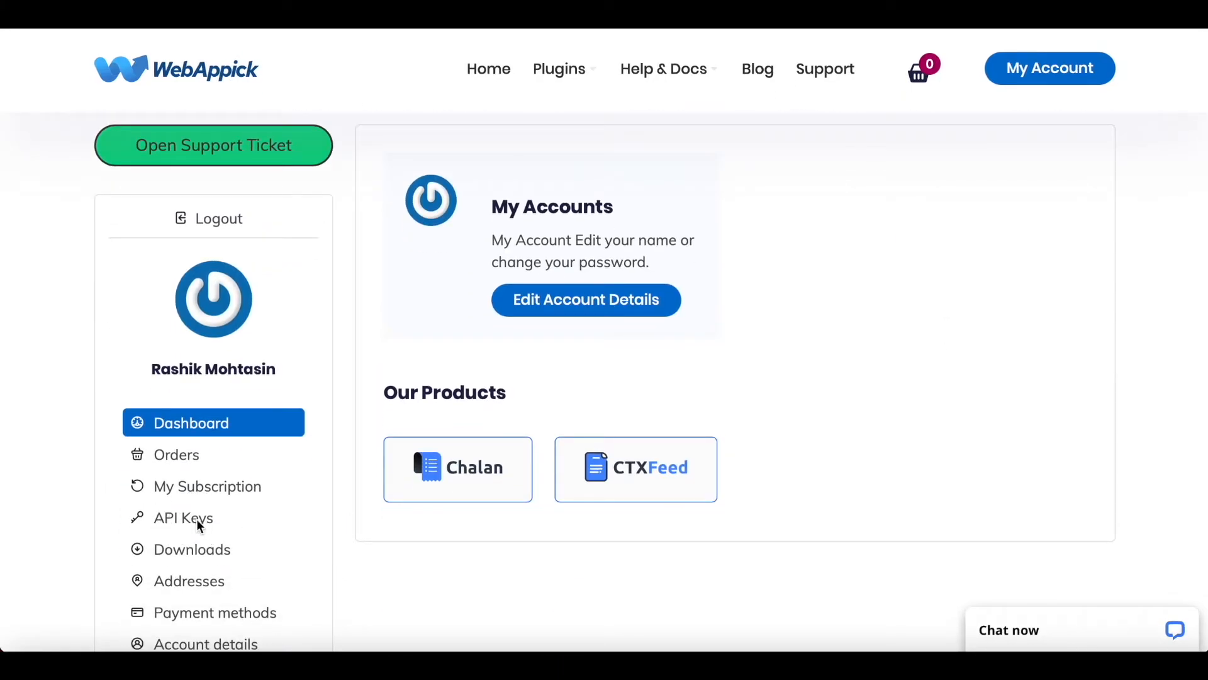
left_click(182, 518)
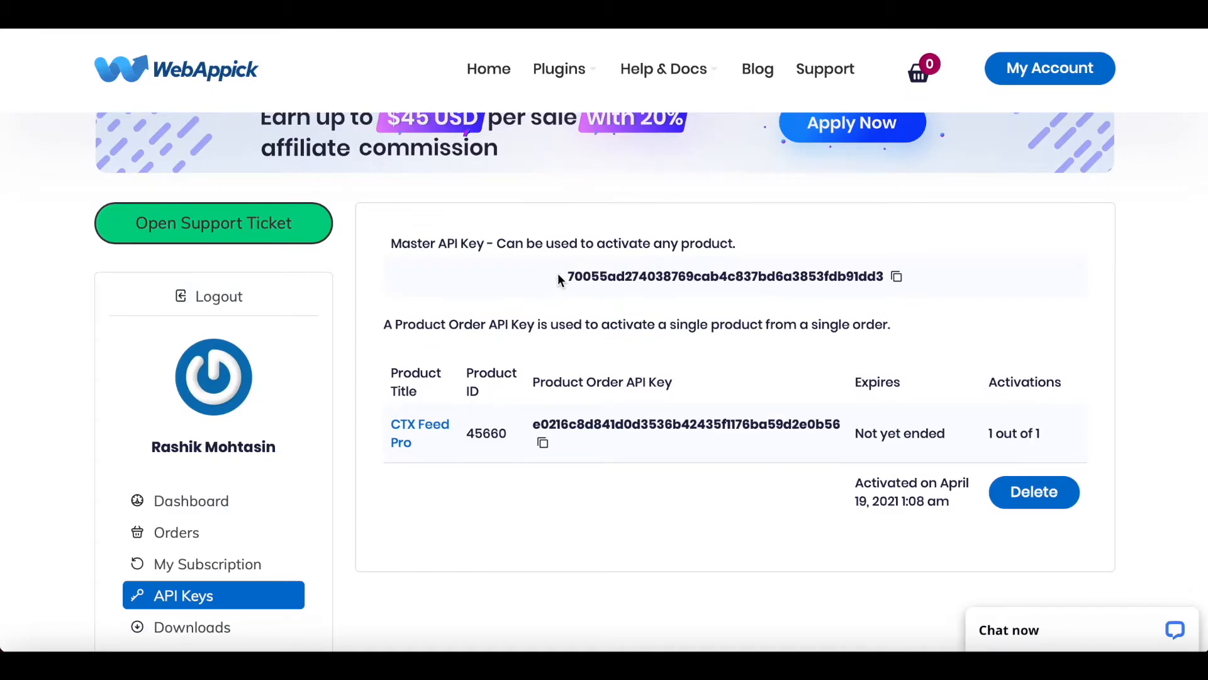
left_click(896, 276)
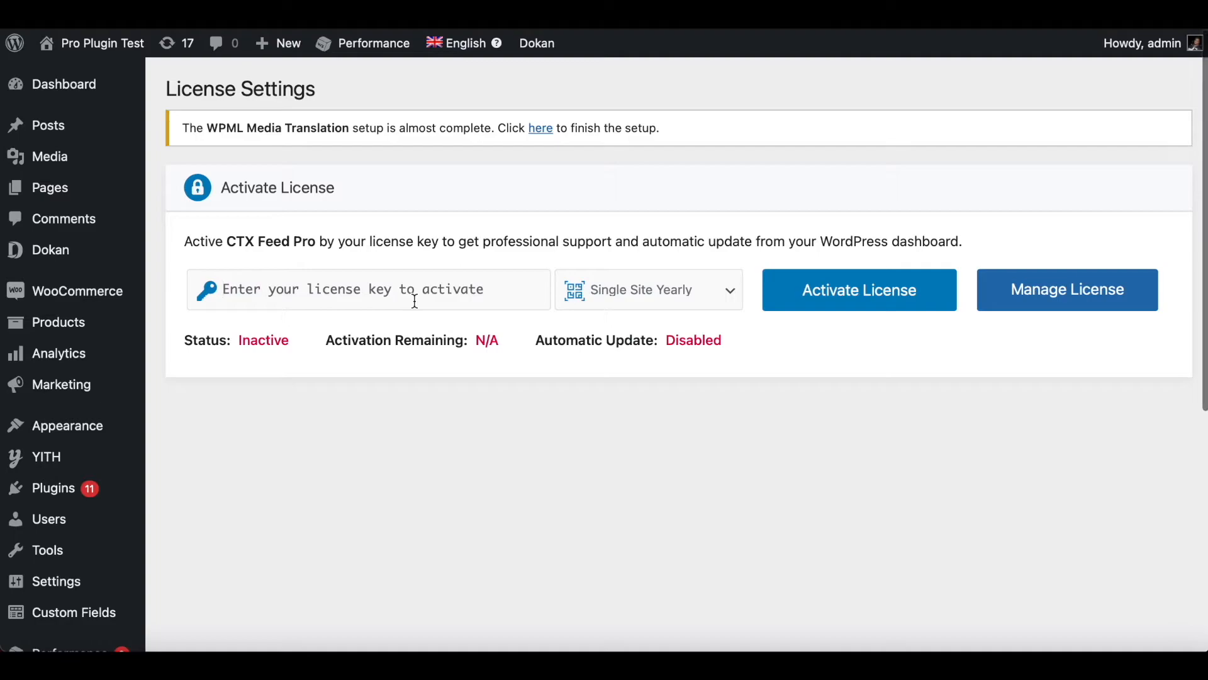
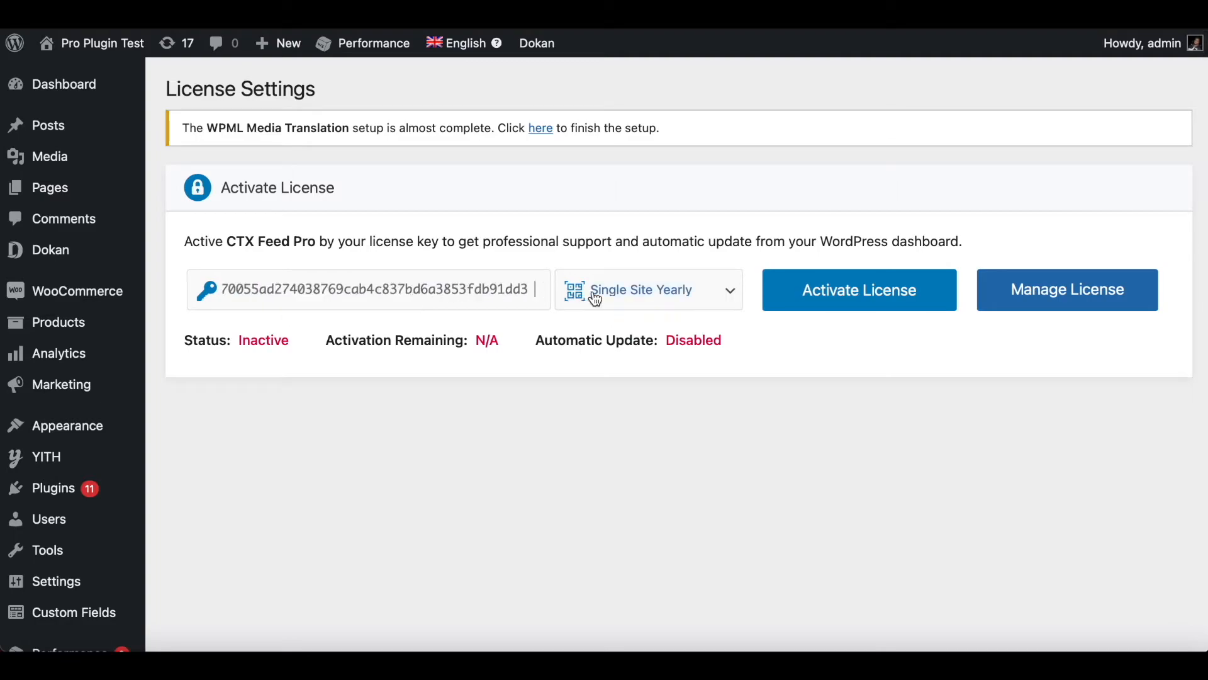
- Activate the CTX Feed Pro license with the master API key, retrying after the error notice
mouse_move(882, 328)
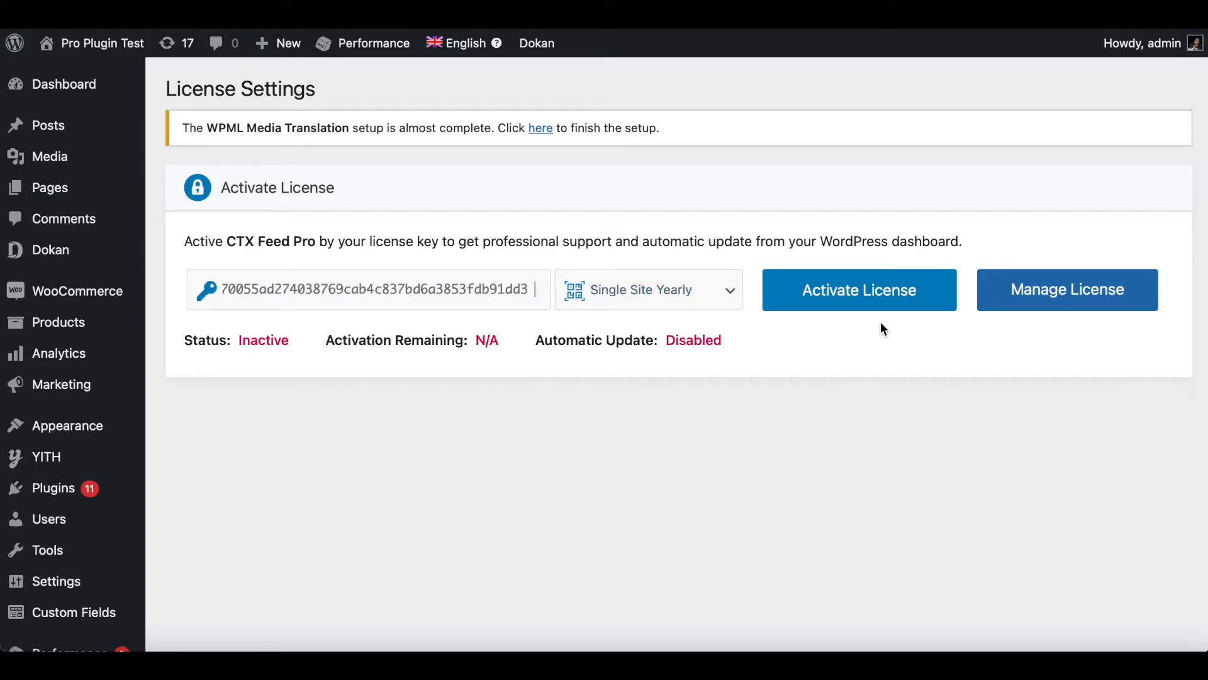
left_click(859, 288)
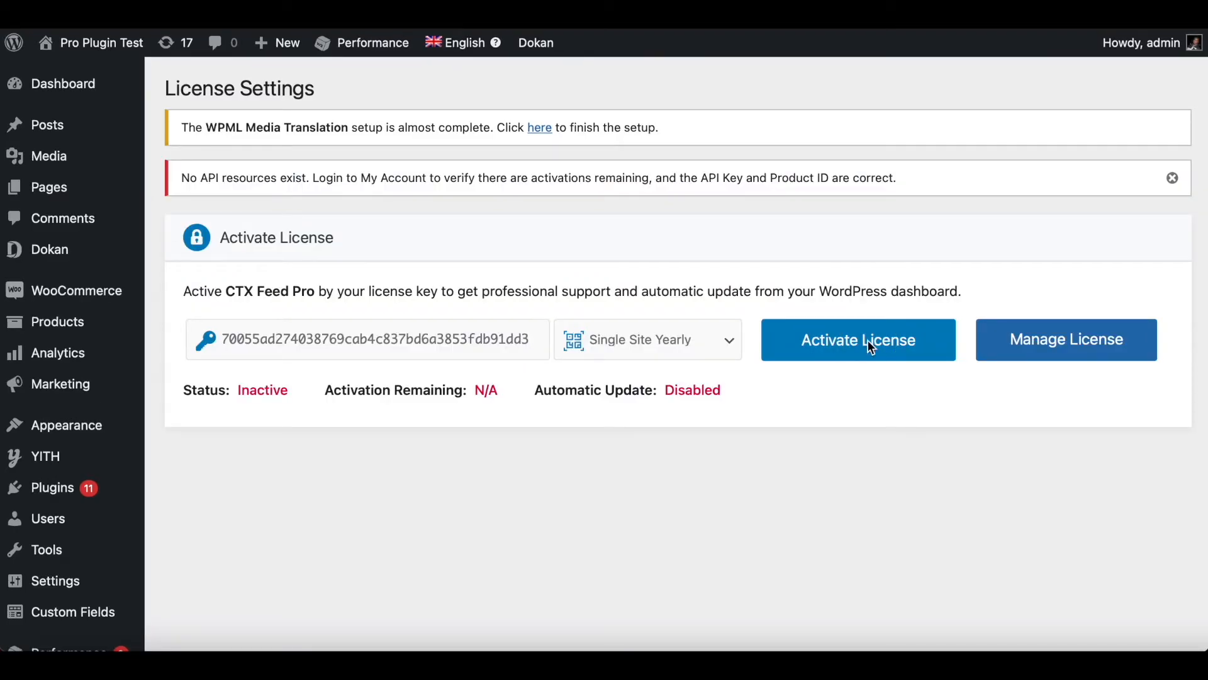
left_click(858, 339)
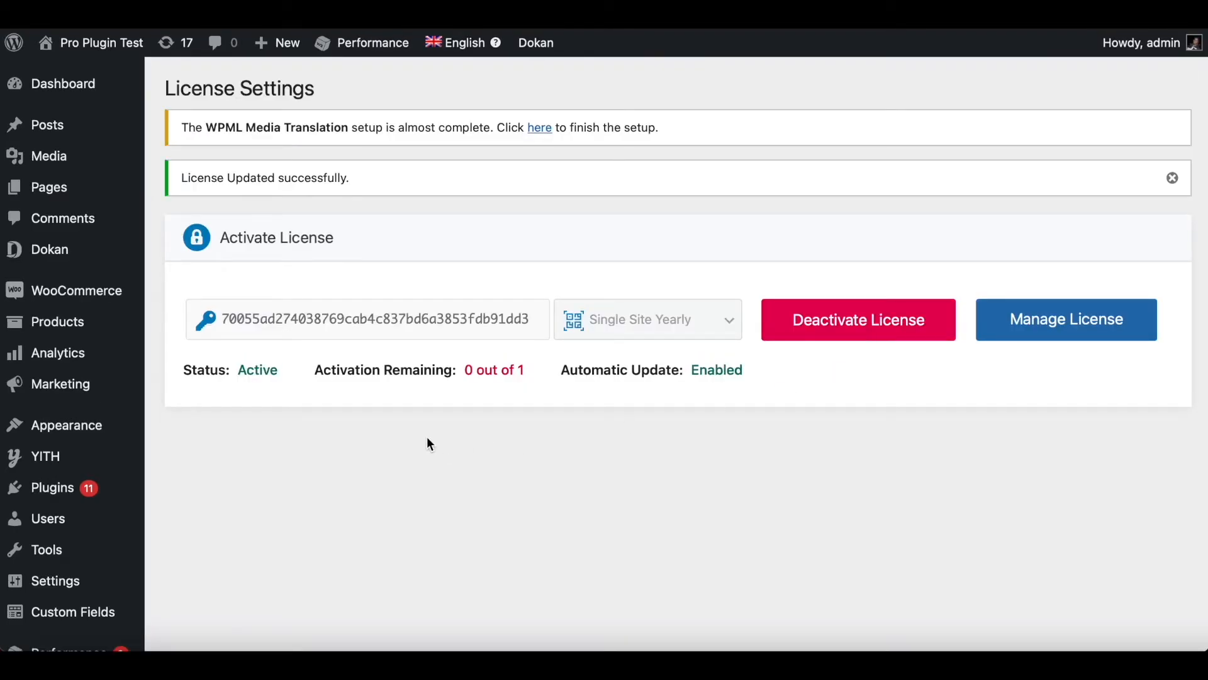
mouse_move(234, 179)
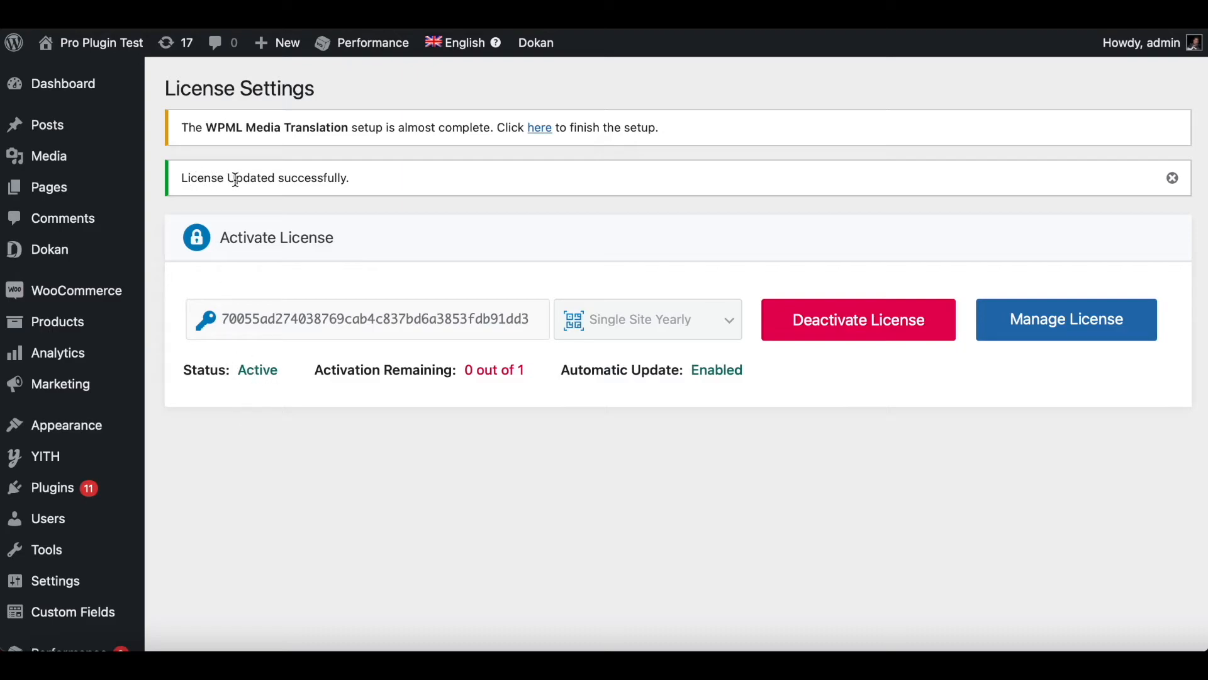
mouse_move(217, 395)
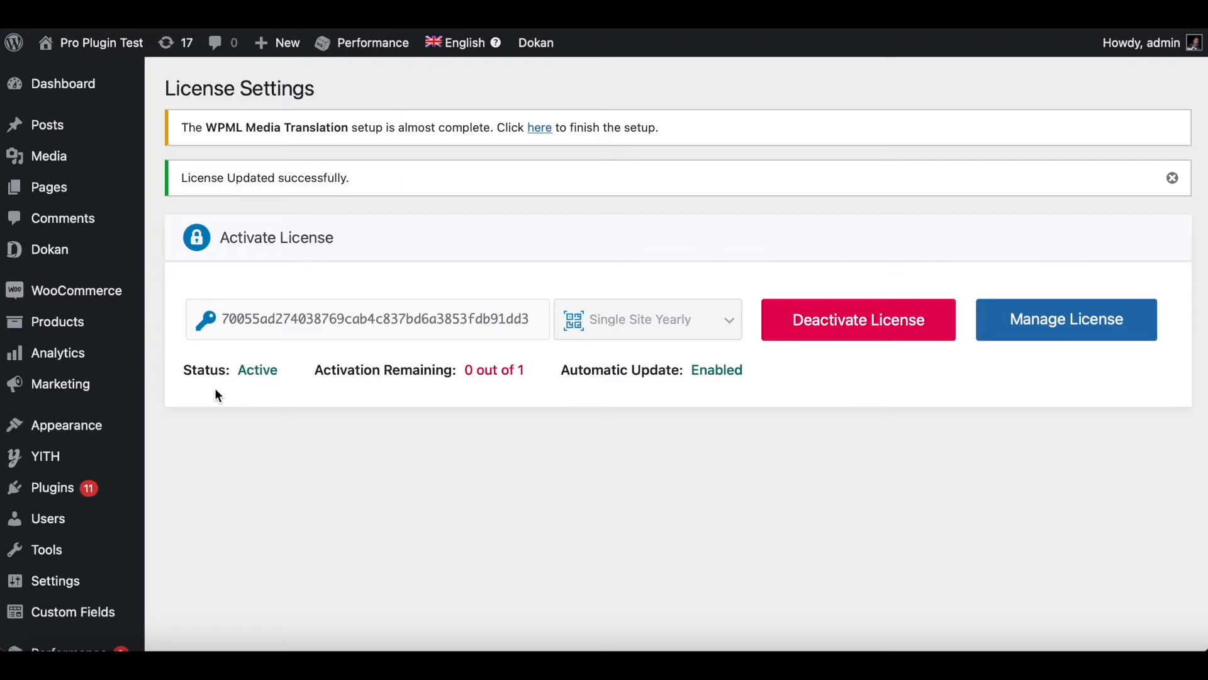
mouse_move(302, 375)
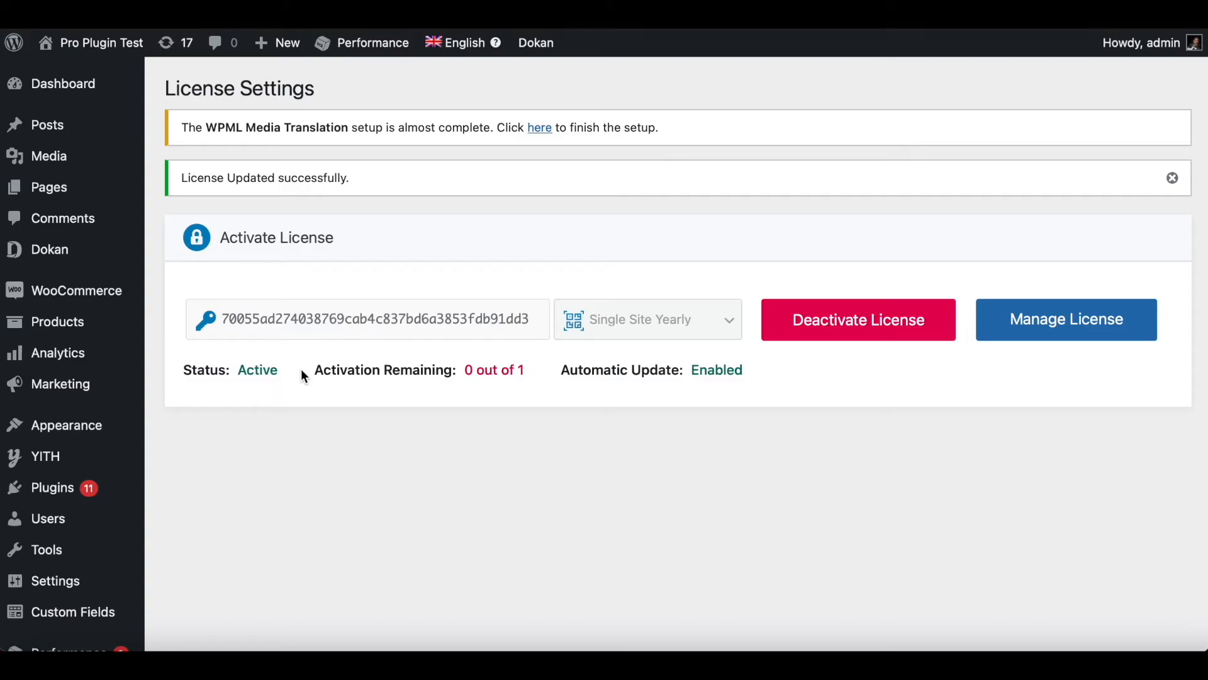
mouse_move(601, 494)
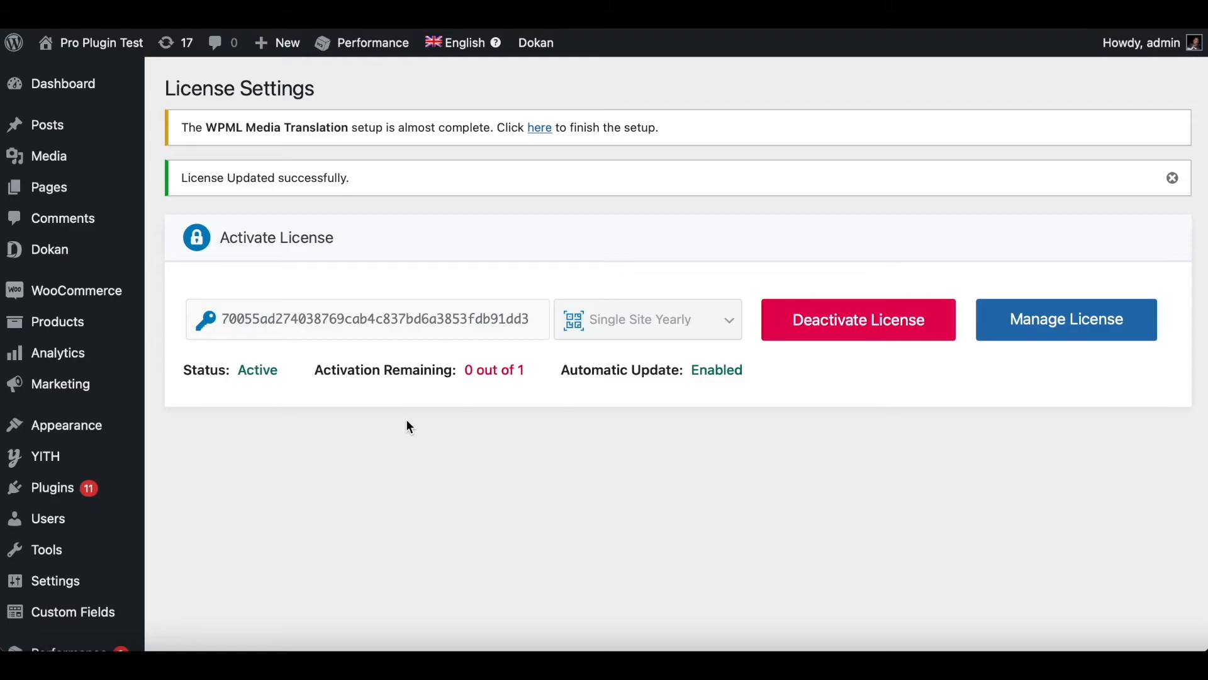
left_click(1065, 319)
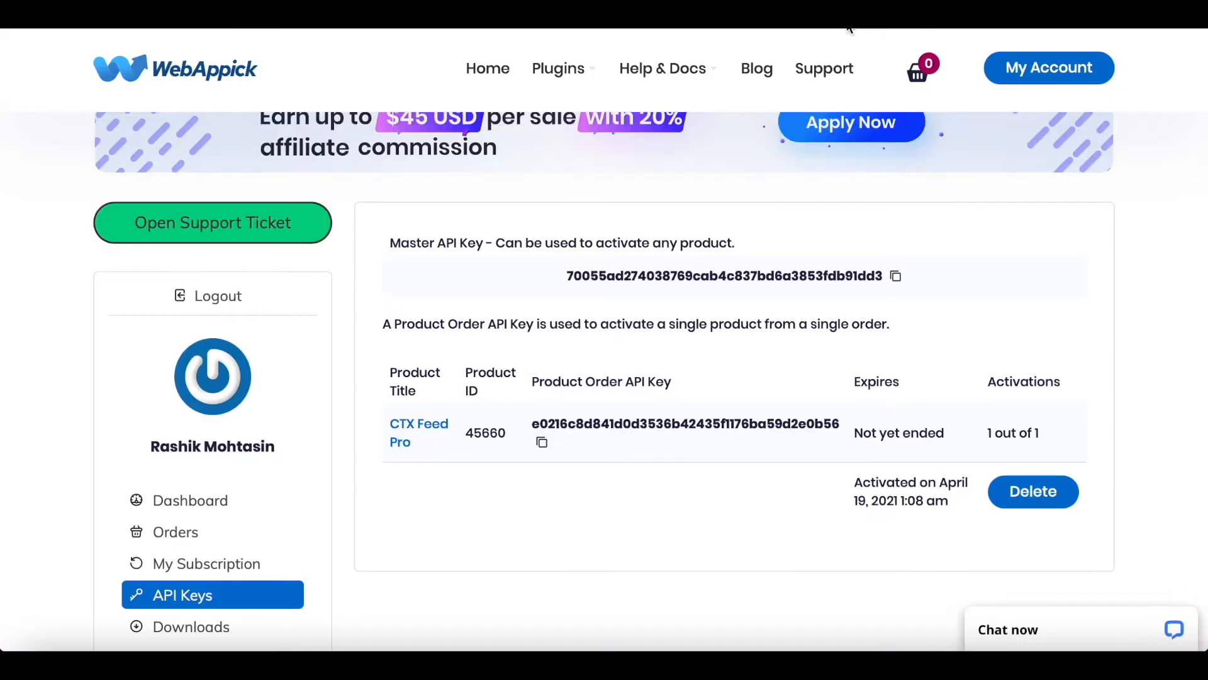
- Scroll the WebAppick API Keys page to see CTX Feed Pro's 1 of 1 activations
scroll("down", 3)
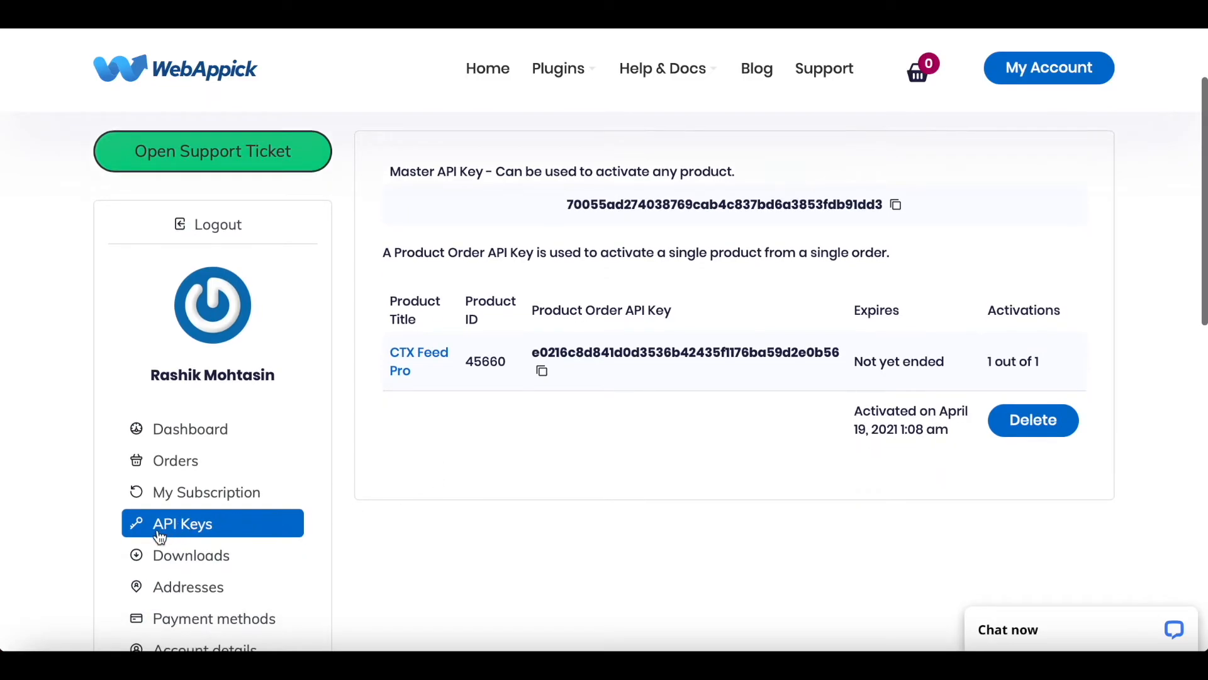
mouse_move(401, 372)
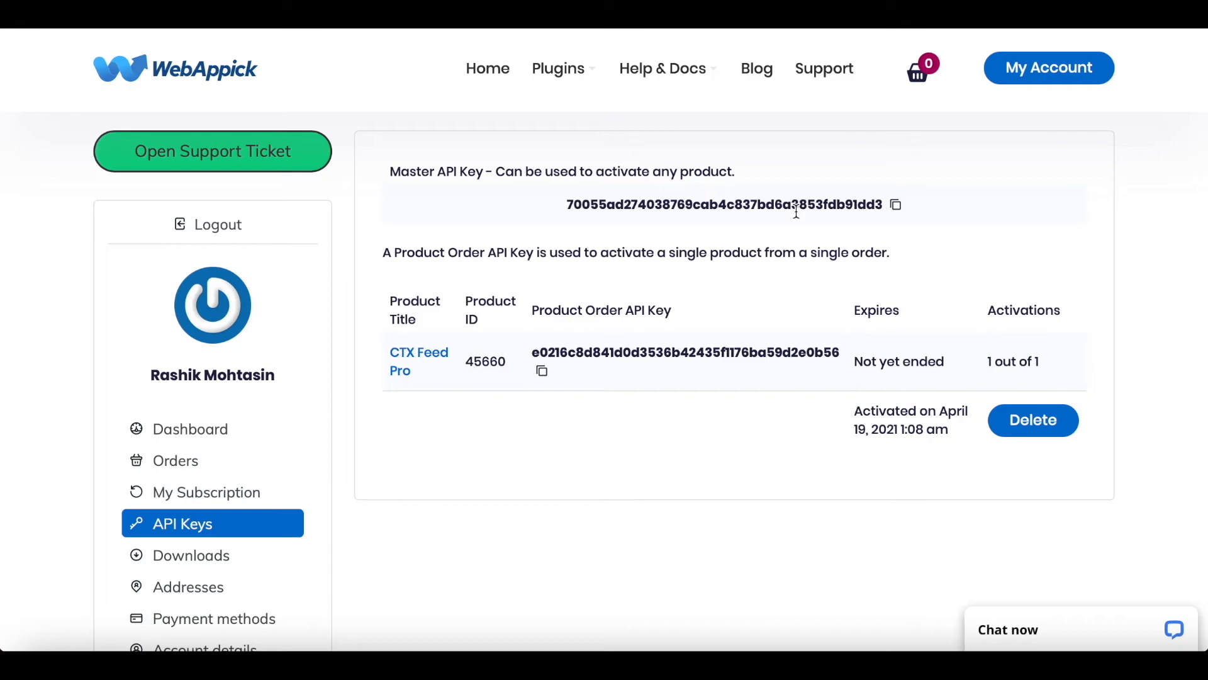
mouse_move(722, 44)
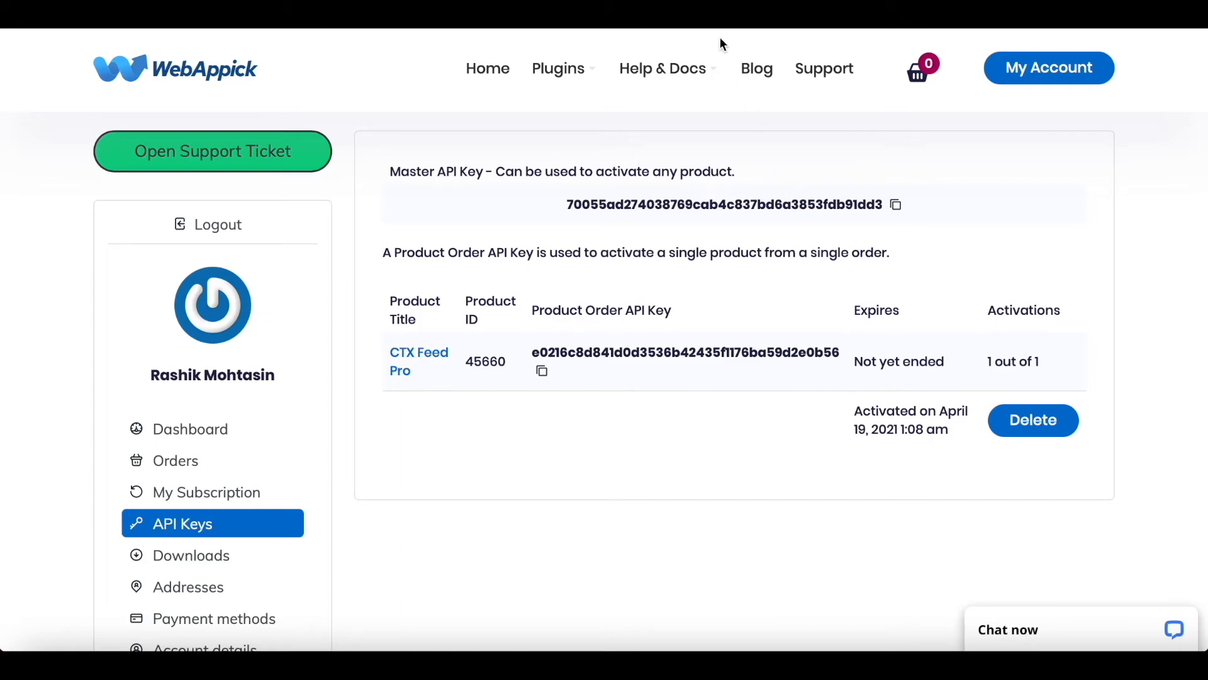
mouse_move(762, 236)
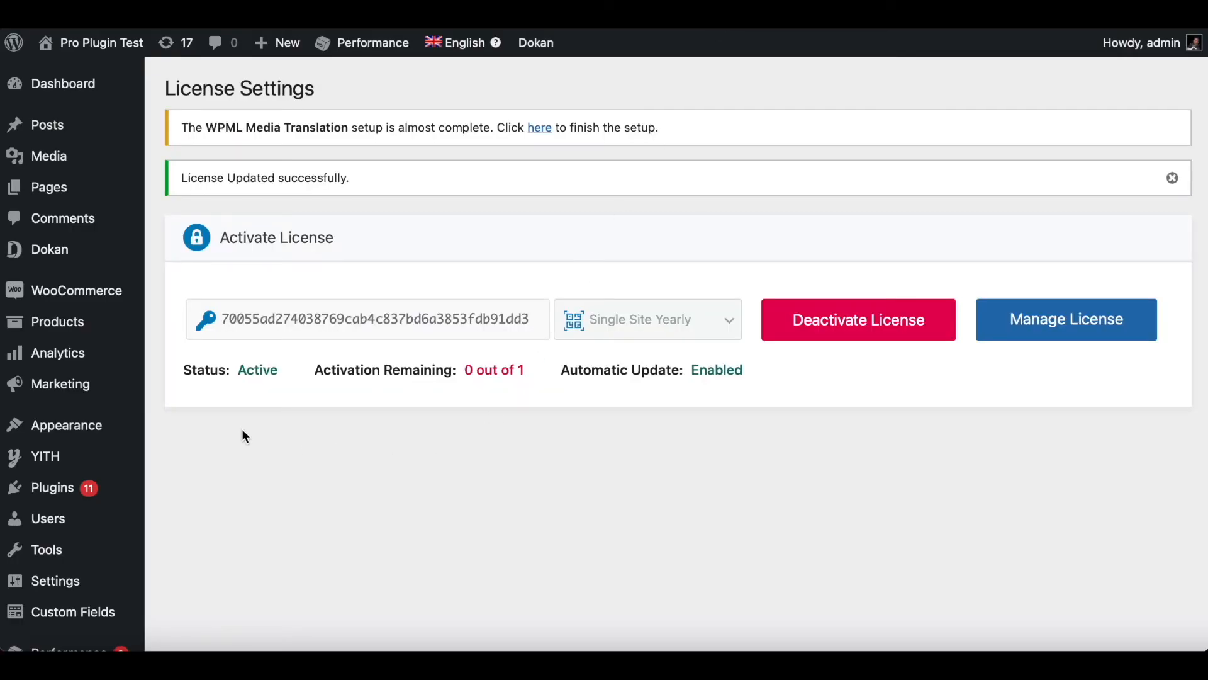
mouse_move(291, 473)
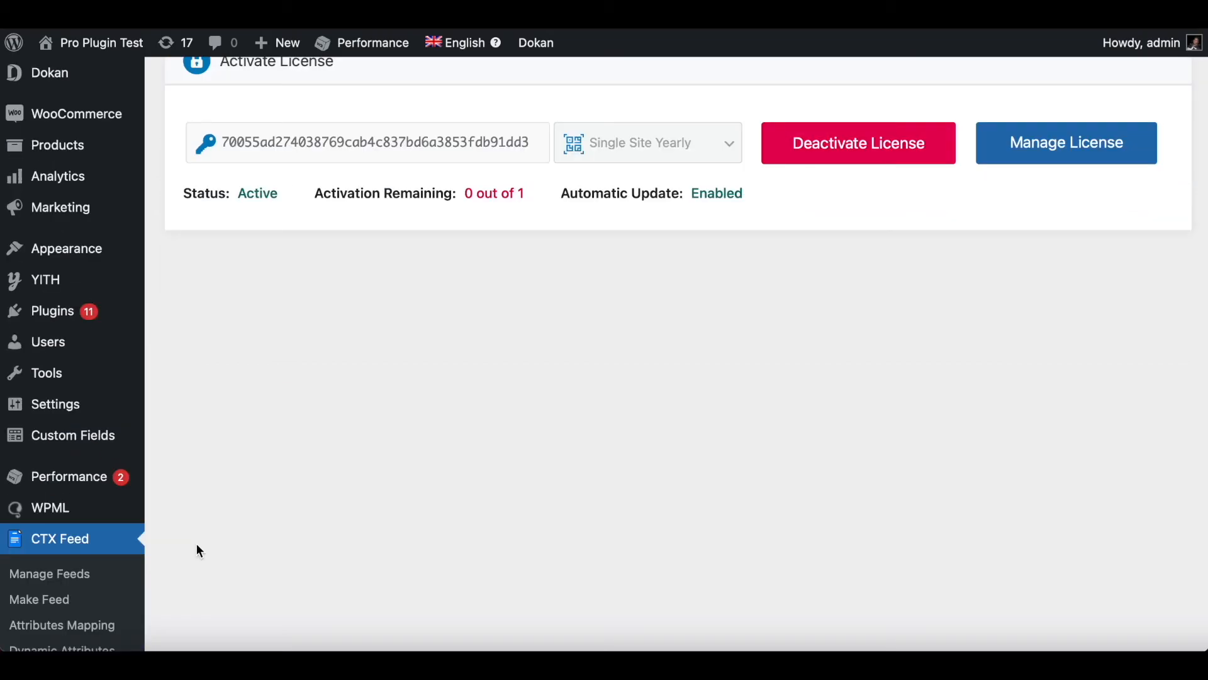
mouse_move(258, 467)
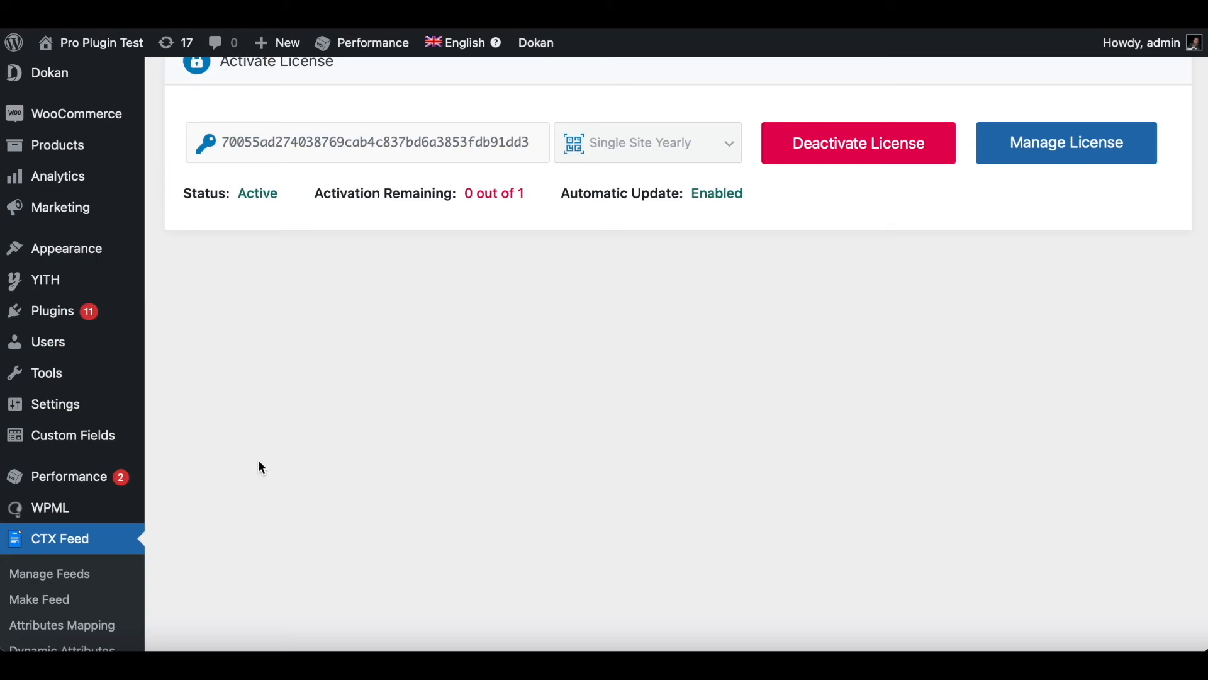